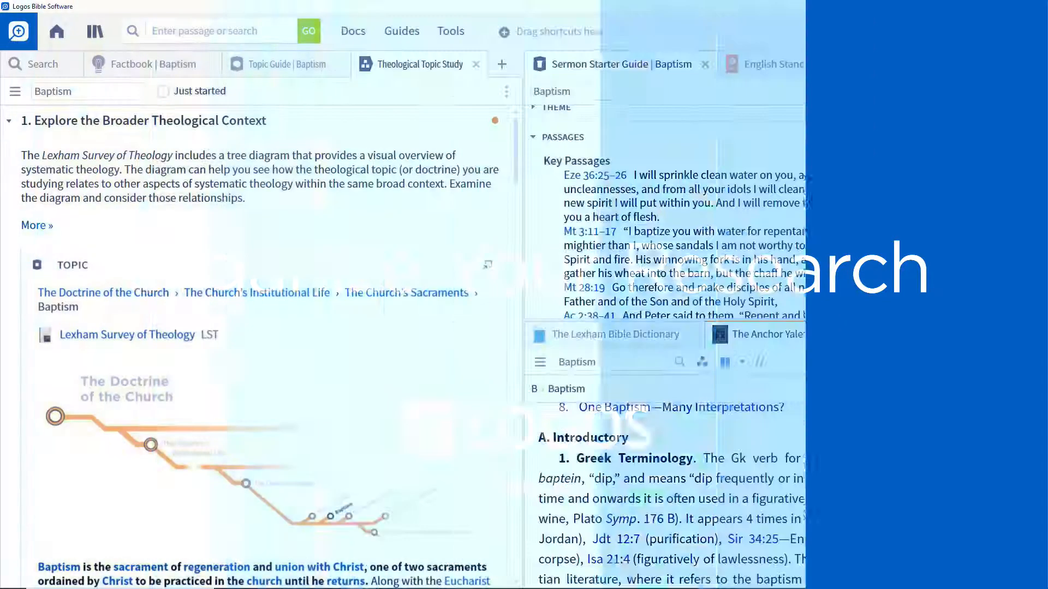
Bring the Clippings on Baptism document into view from the layouts panel.
left_click(956, 32)
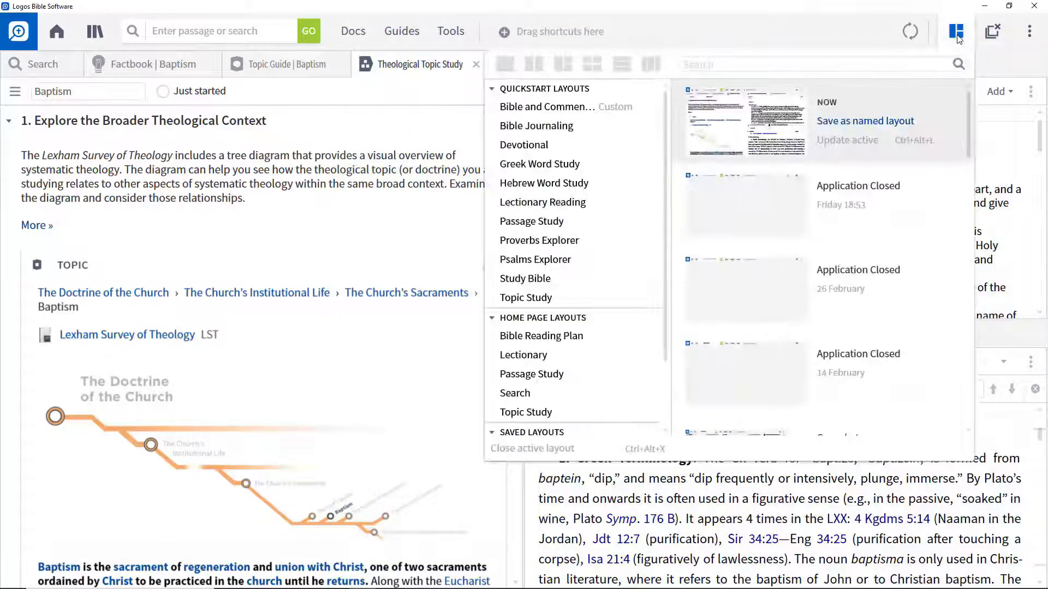
left_click(864, 121)
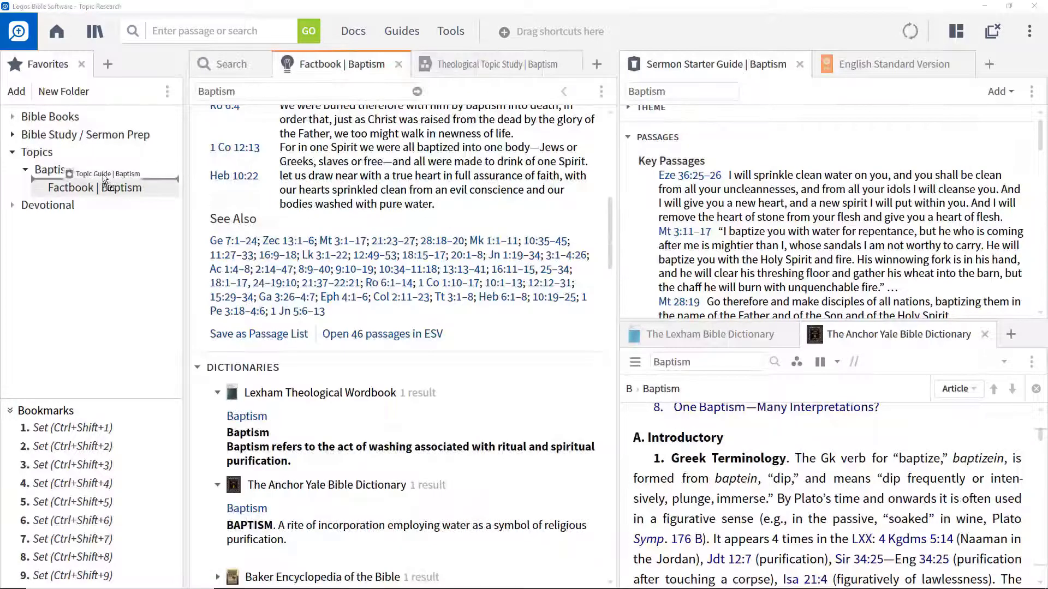
left_click(104, 173)
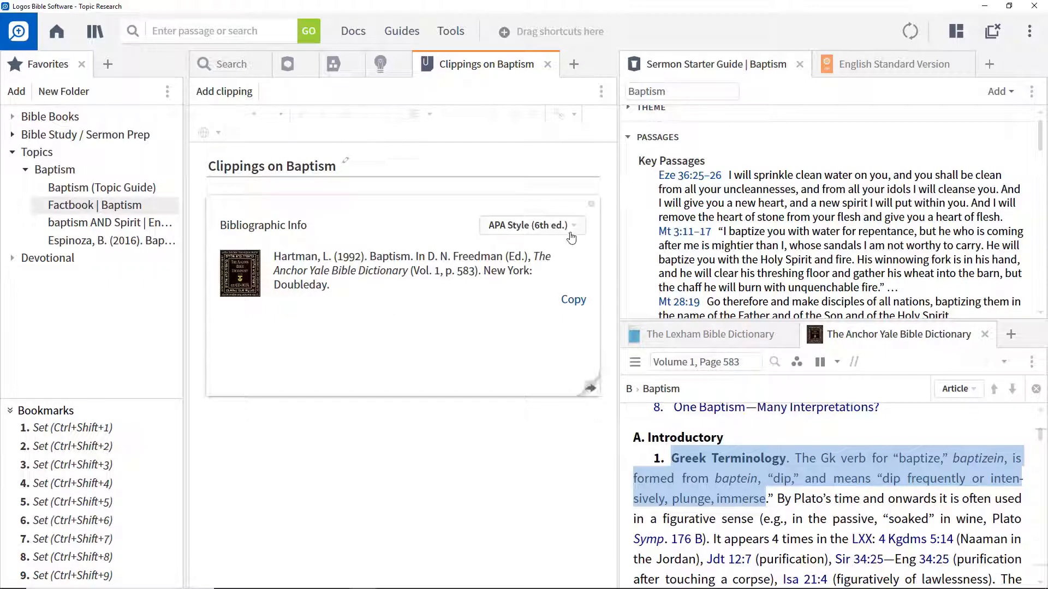
List the citation styles available for the clipping's APA (6th ed.) bibliographic entry.
left_click(531, 224)
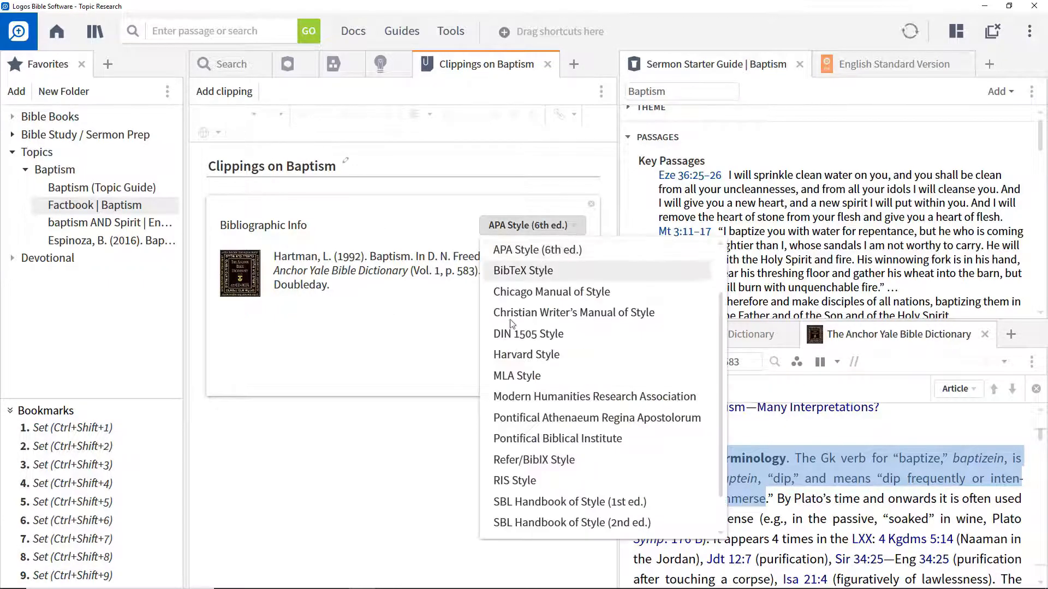
left_click(56, 32)
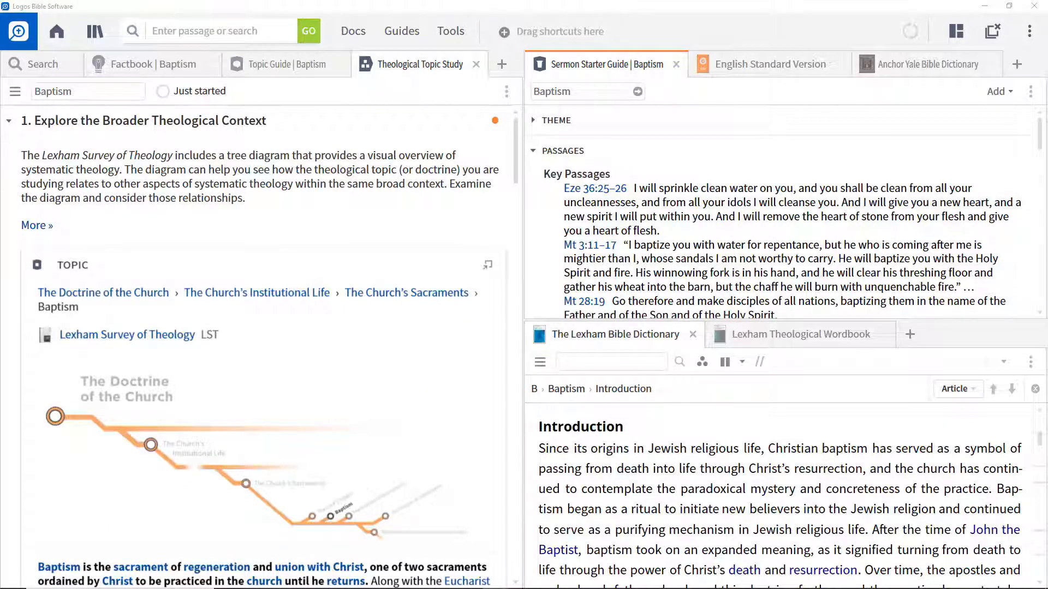
mouse_move(359, 222)
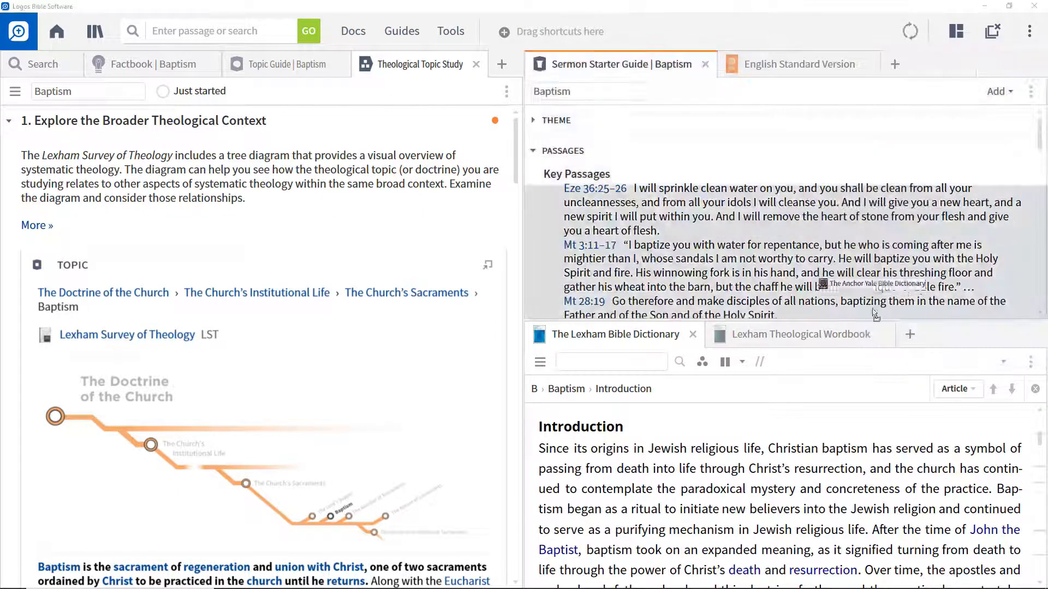
Dock Anchor Yale beside Lexham and save the arrangement as a layout named Topic Research.
left_click(877, 334)
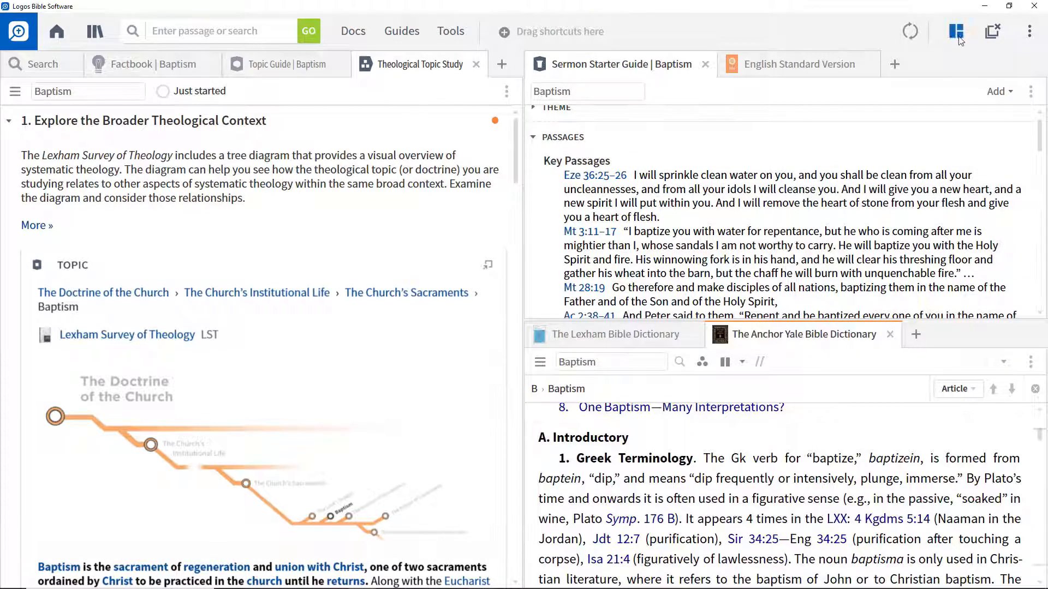
left_click(956, 32)
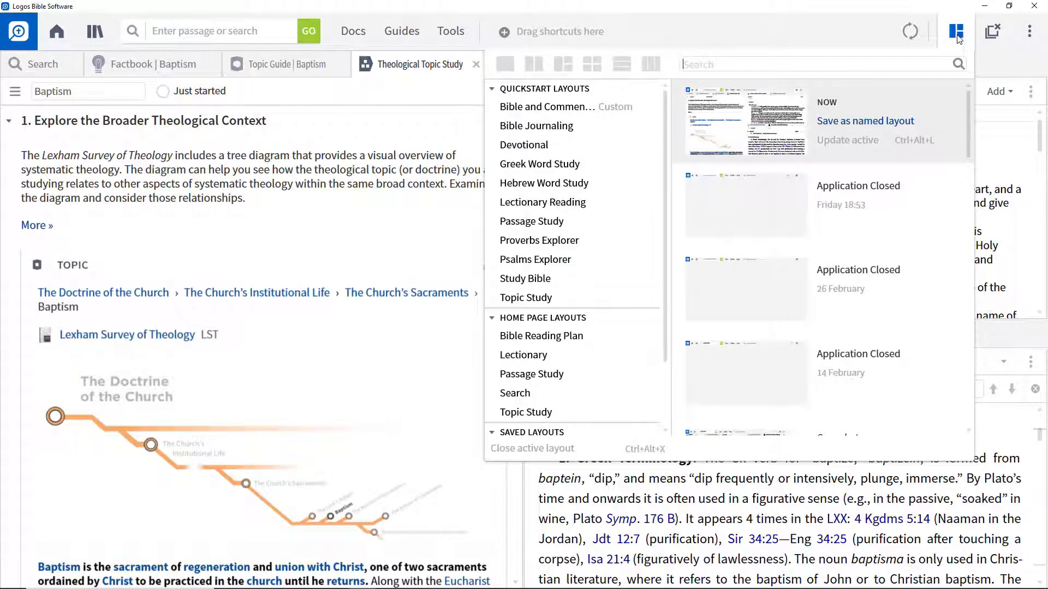
left_click(864, 121)
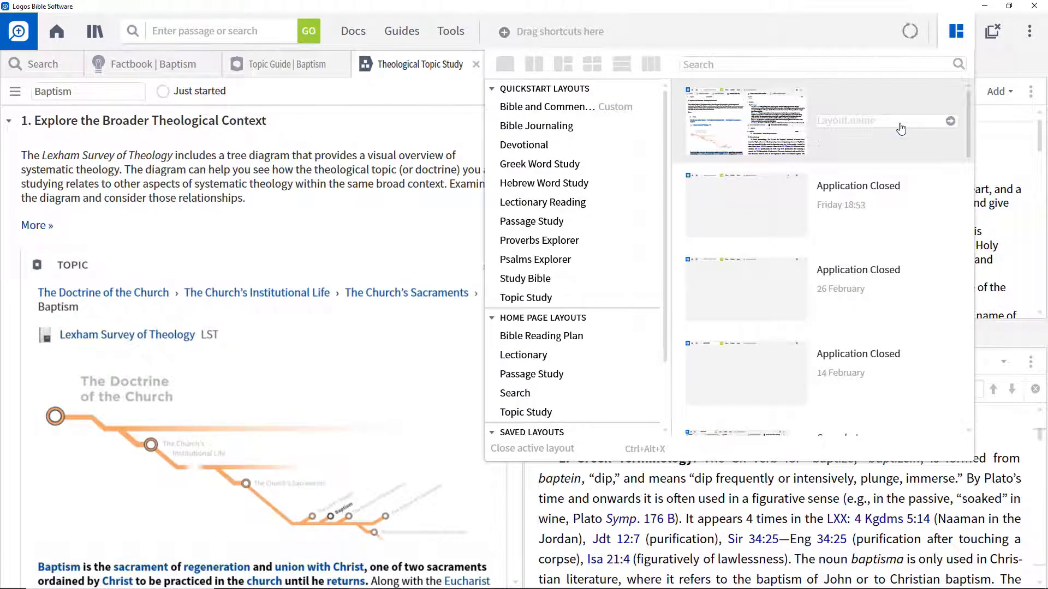
type("Topic Research")
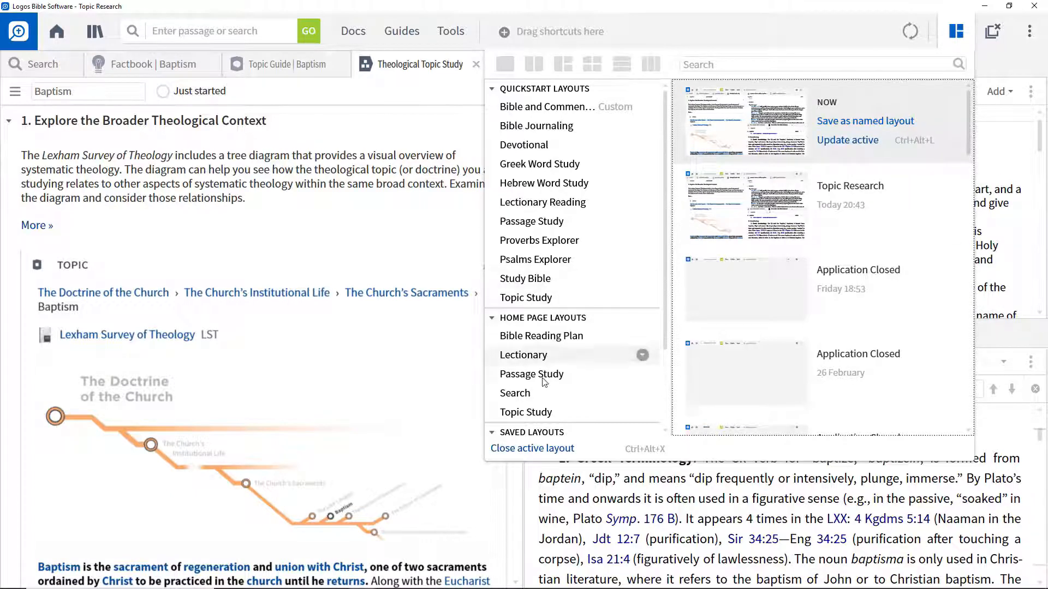
scroll("down", 3)
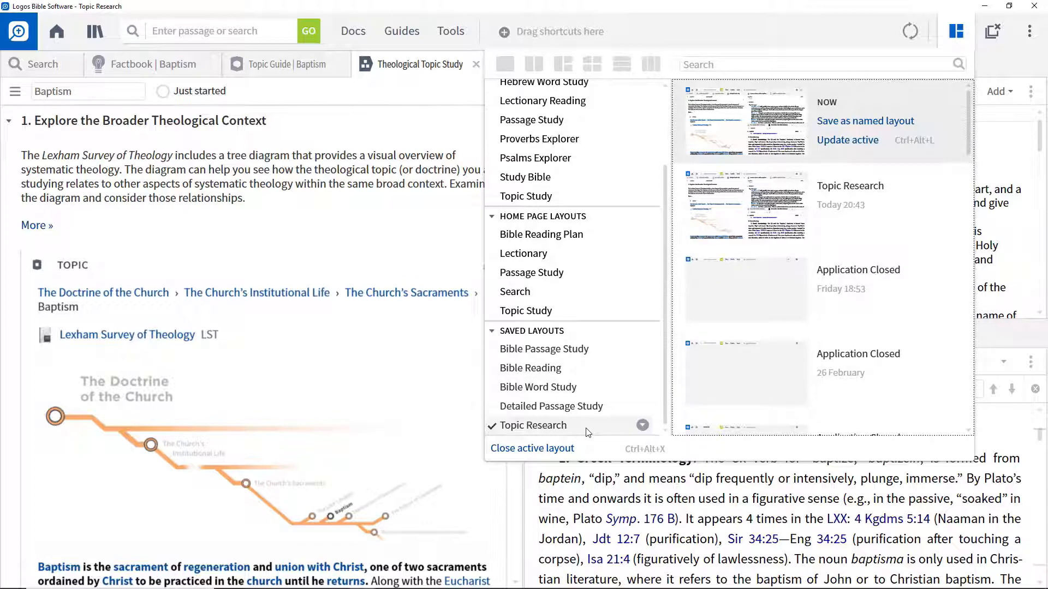
mouse_move(646, 533)
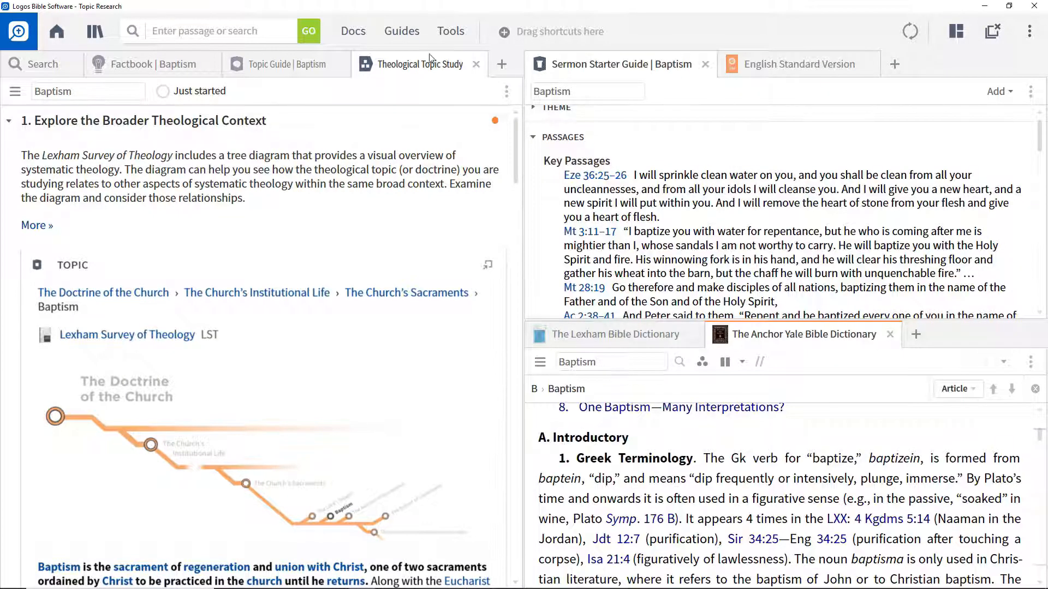
mouse_move(451, 30)
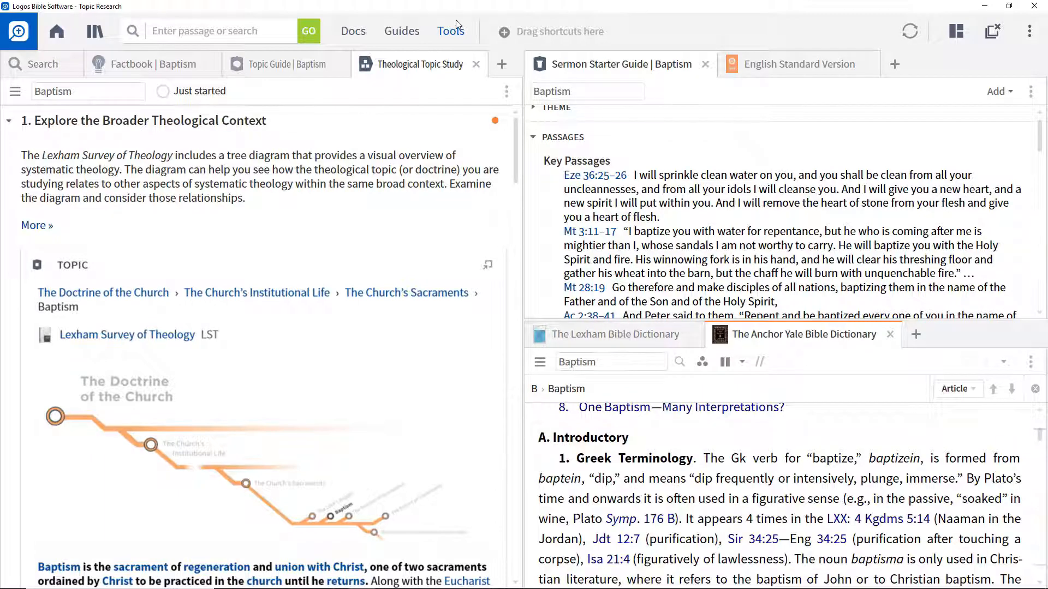
Find the Favorites tool via 'fav' and create a Topics favorites folder.
left_click(451, 31)
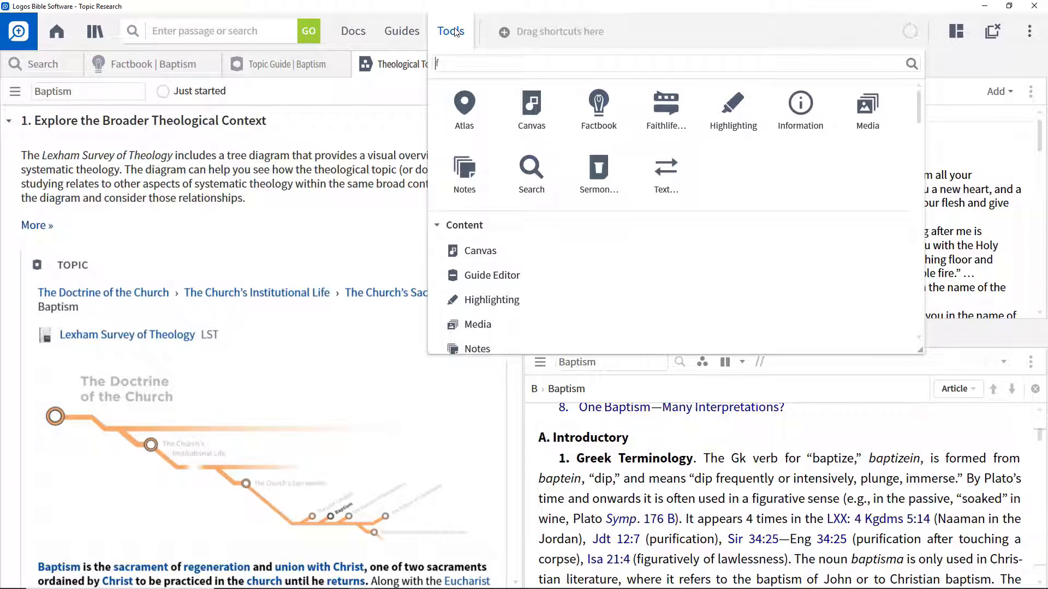
type("fav")
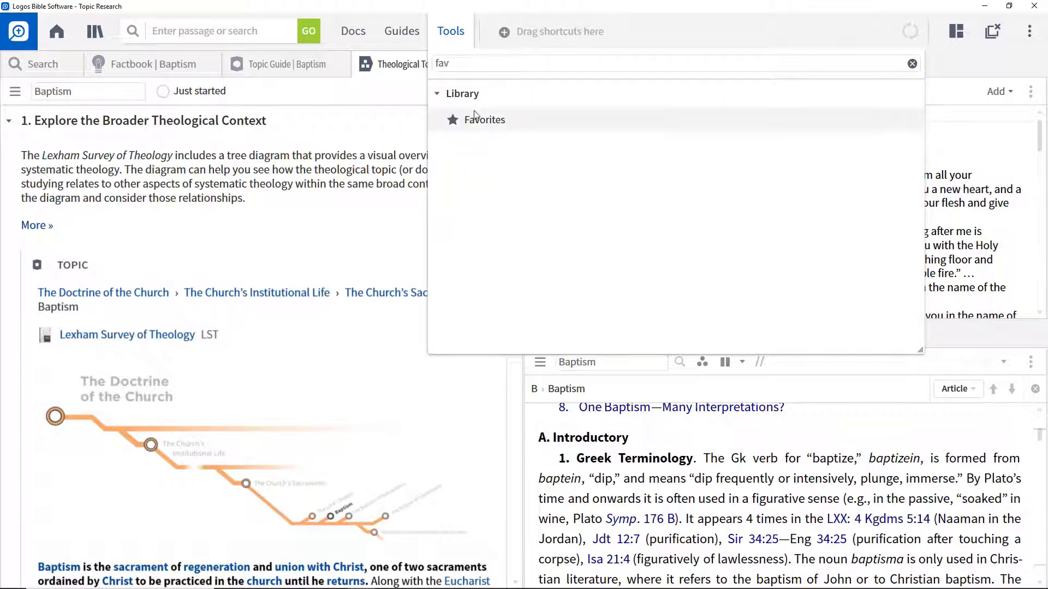
left_click(483, 120)
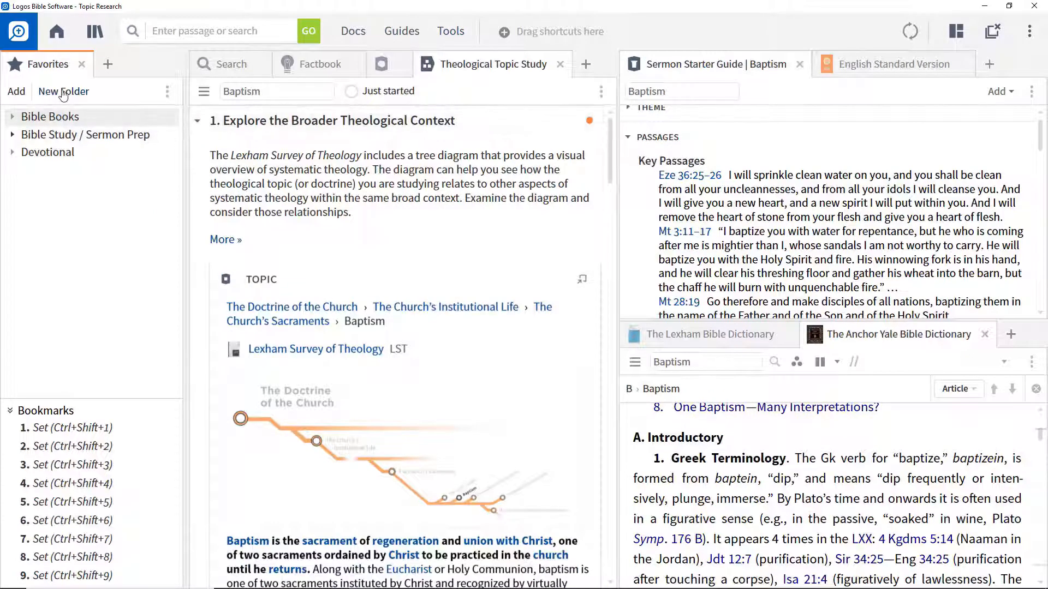
left_click(63, 90)
type("Topics")
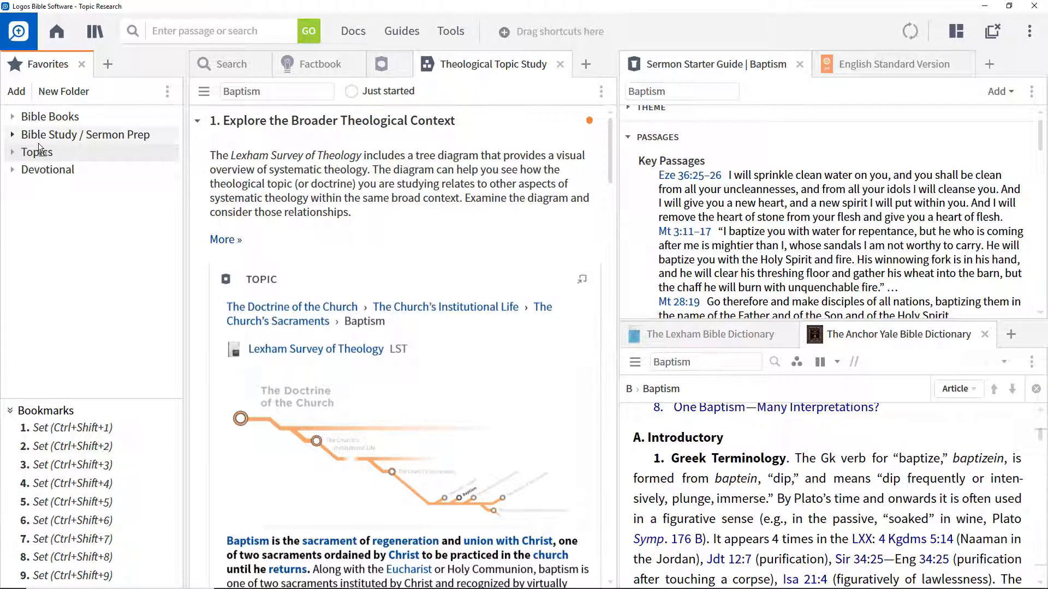
Create a Baptism folder nested under Topics and file the Baptism Factbook entry in it.
left_click(63, 91)
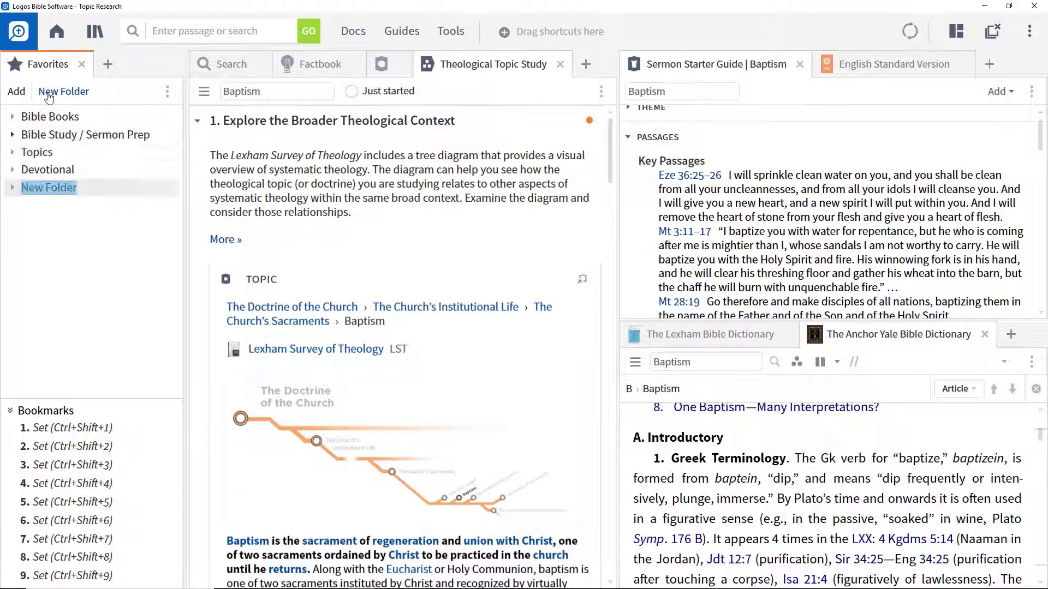
type("Baptism")
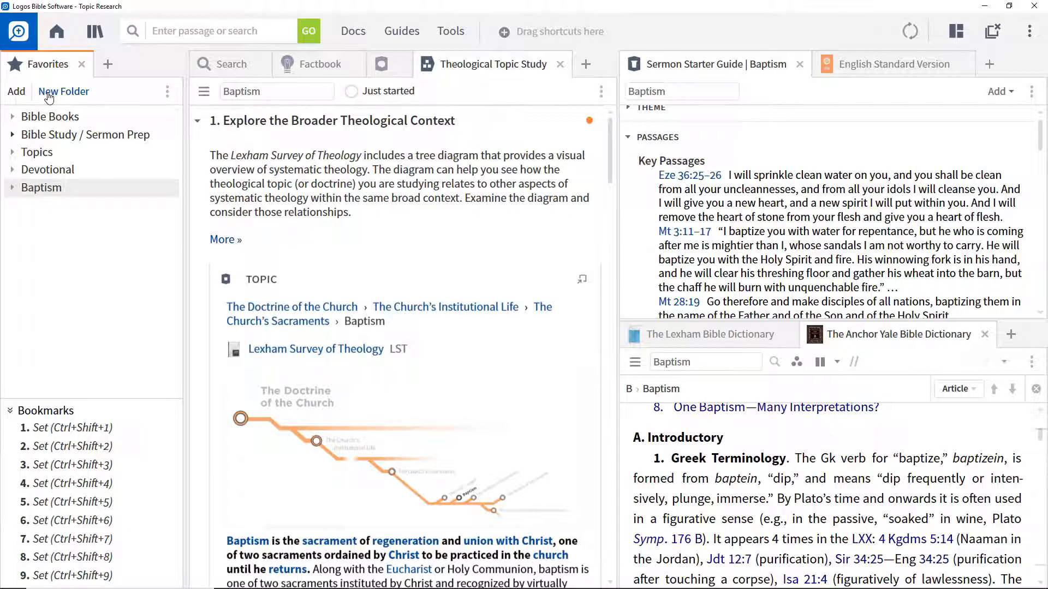
mouse_move(46, 159)
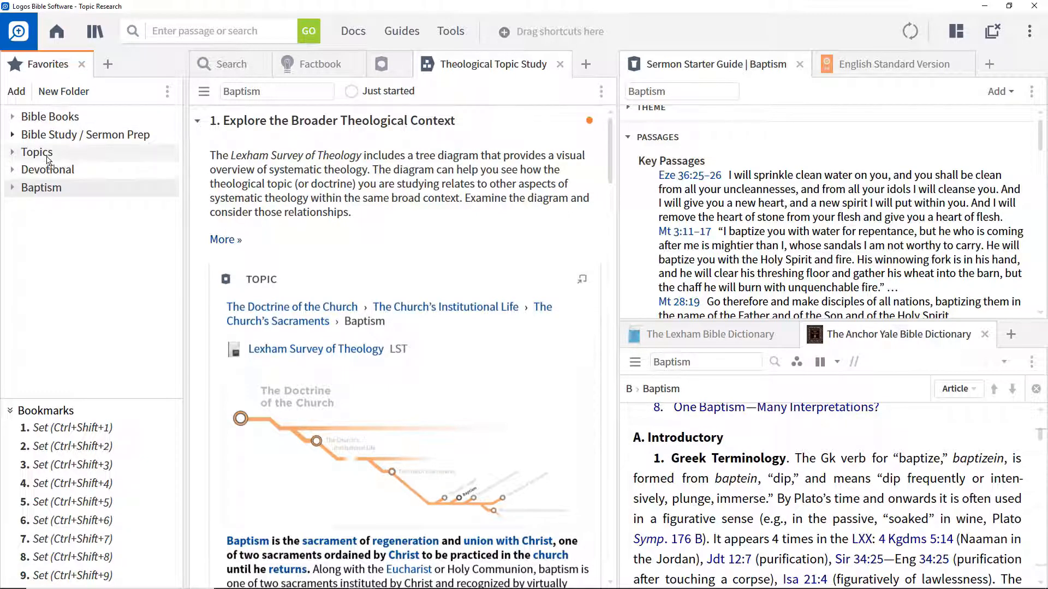
left_click(36, 153)
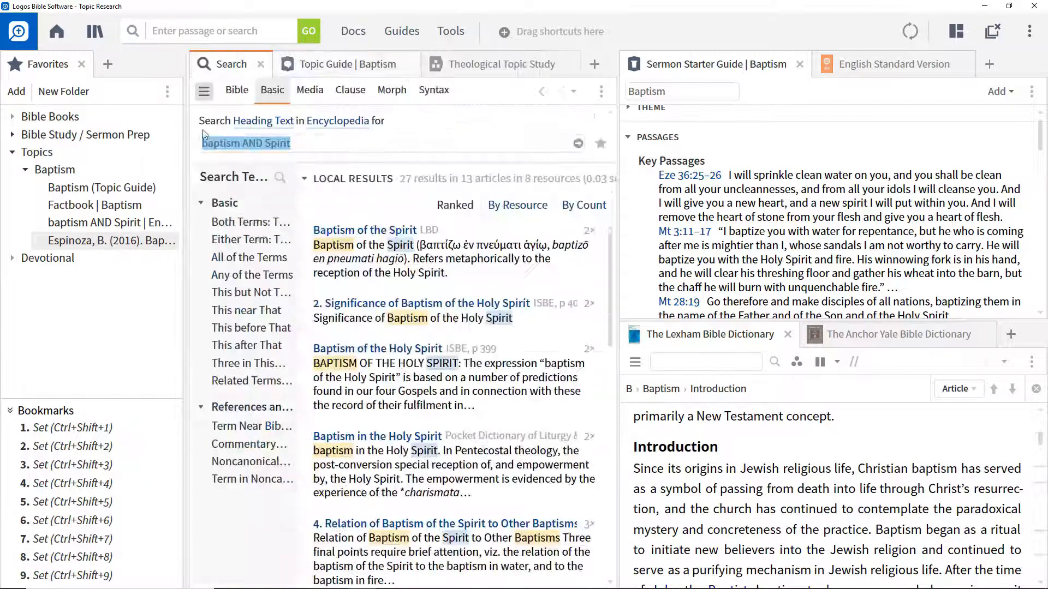
left_click(99, 205)
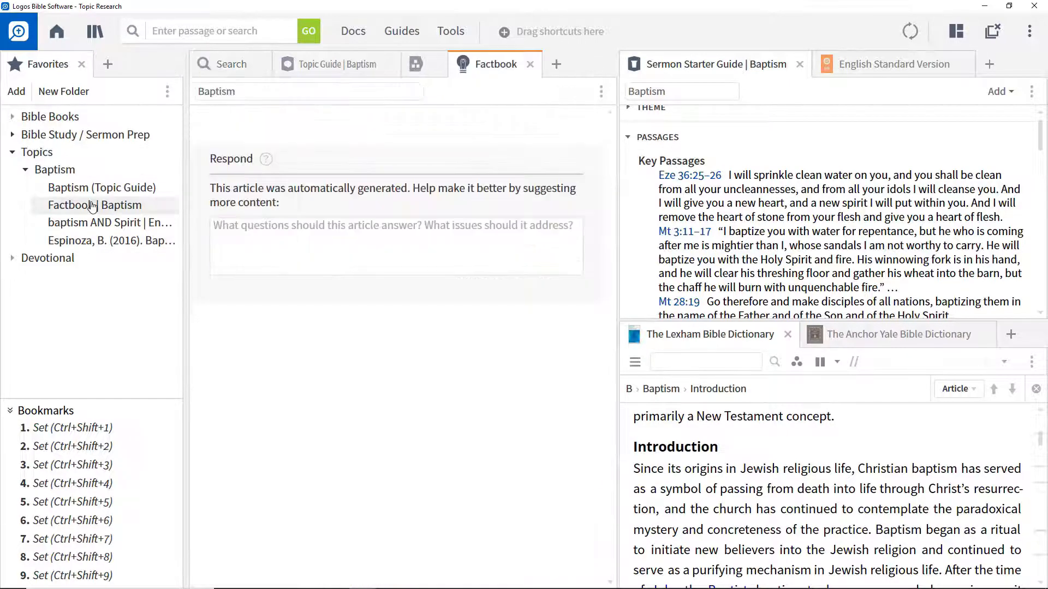
left_click(103, 205)
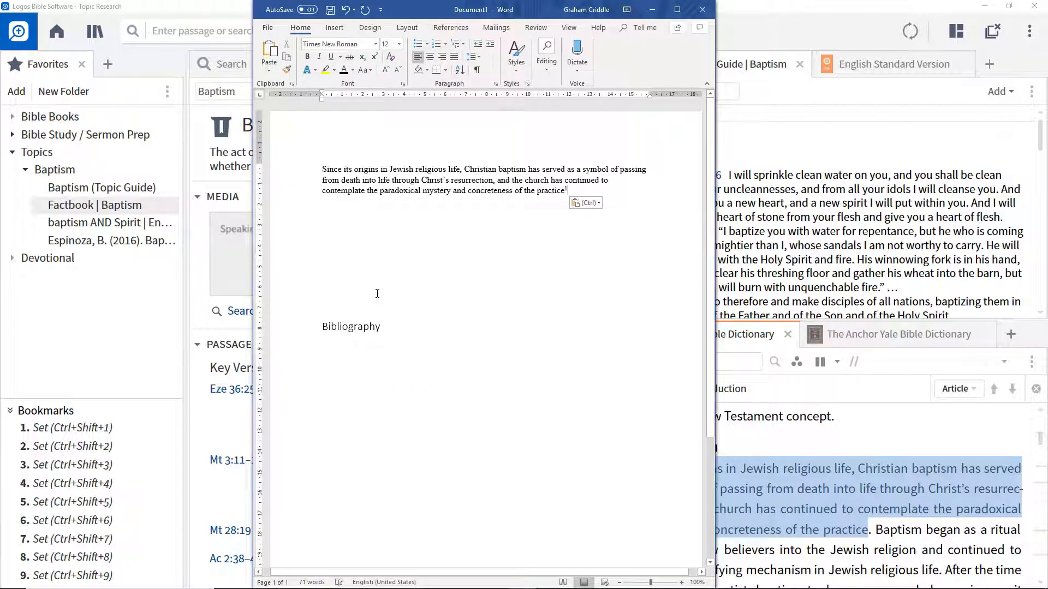
mouse_move(397, 345)
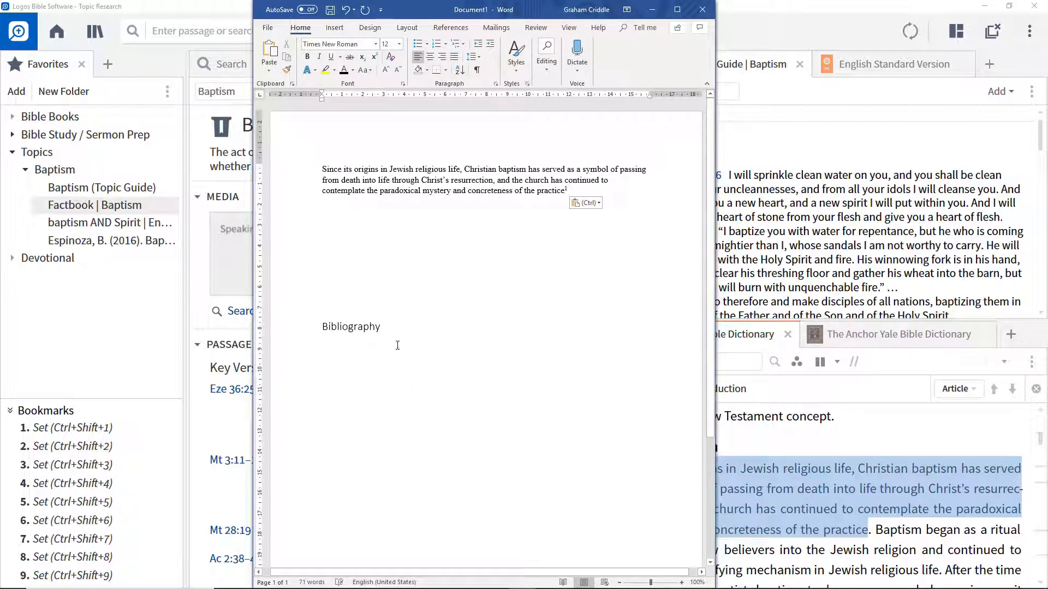
Scroll the Word document down to the Espinoza footnote under the Bibliography heading.
scroll("down", 3)
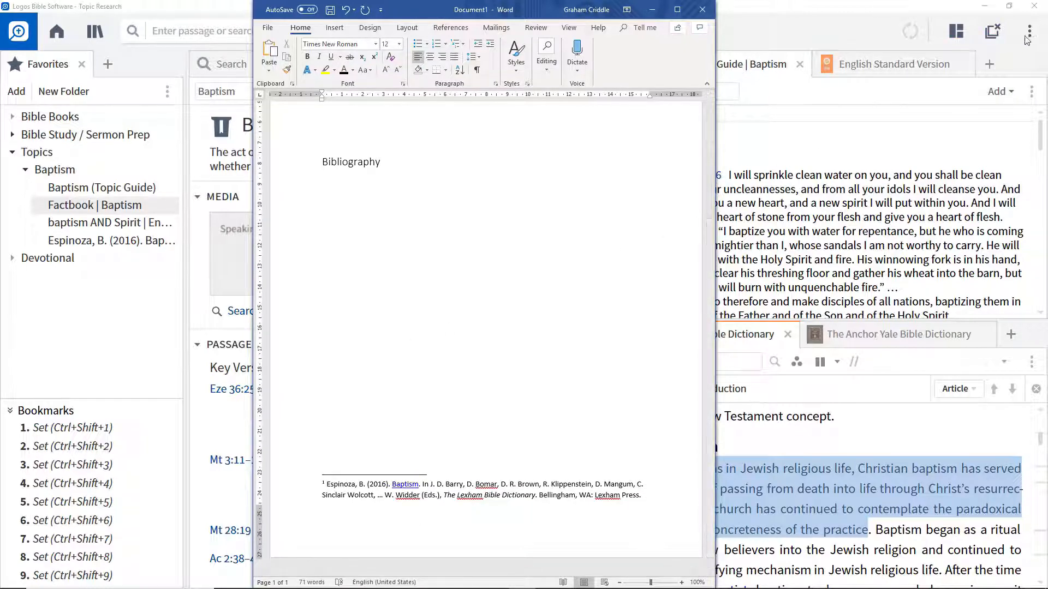
Reach Program Settings showing APA 6th edition citation style and footnote copying options.
left_click(1029, 31)
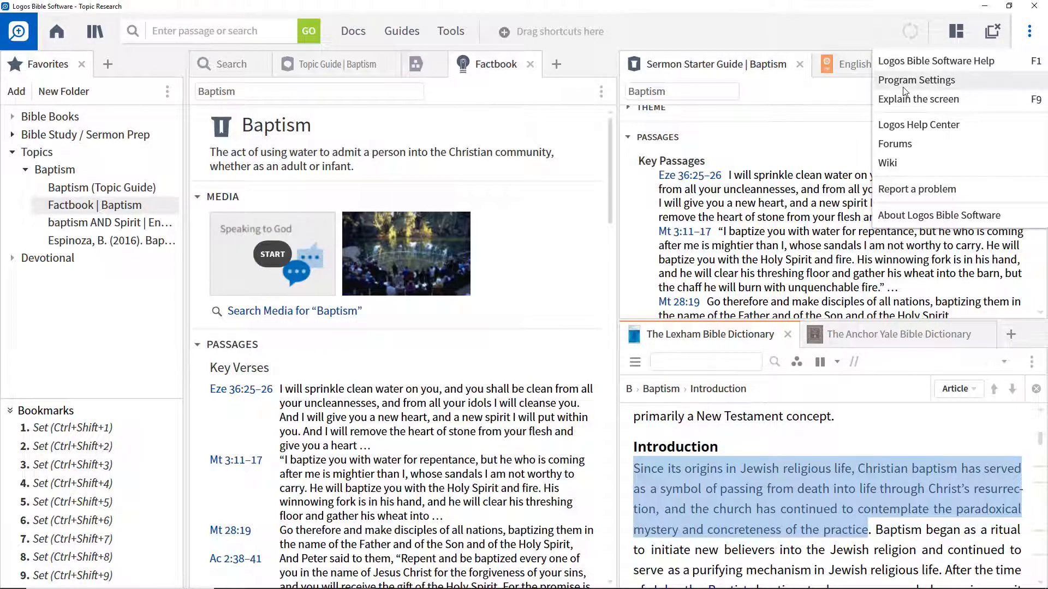
left_click(916, 79)
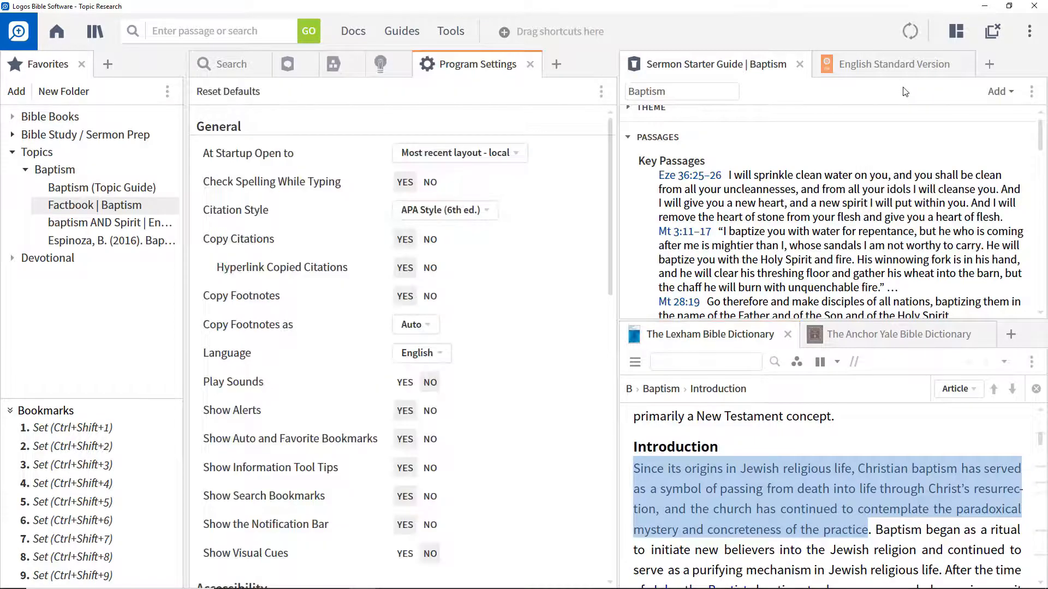
left_click(444, 210)
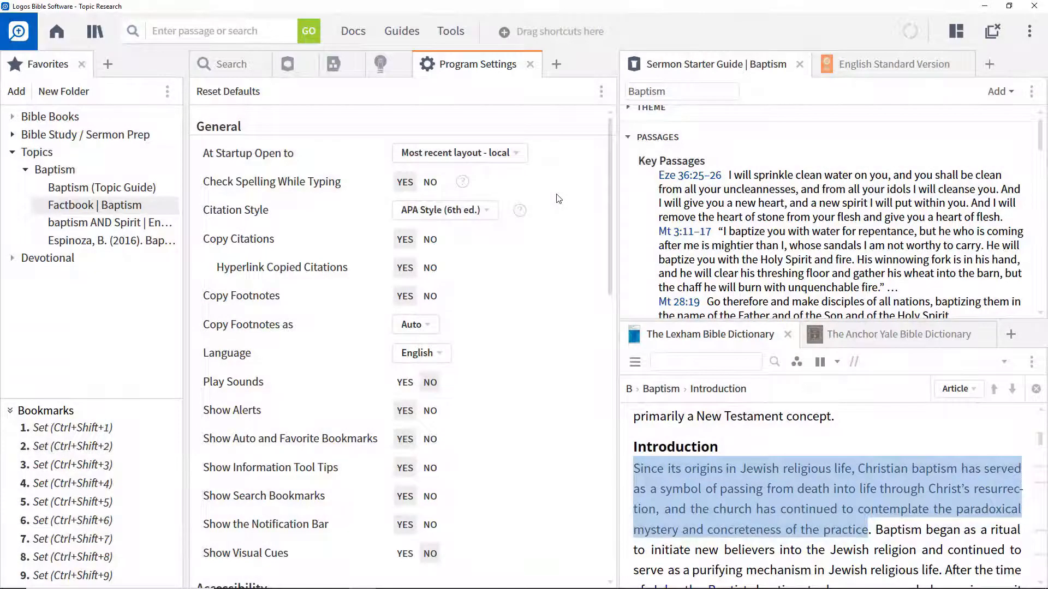
mouse_move(554, 162)
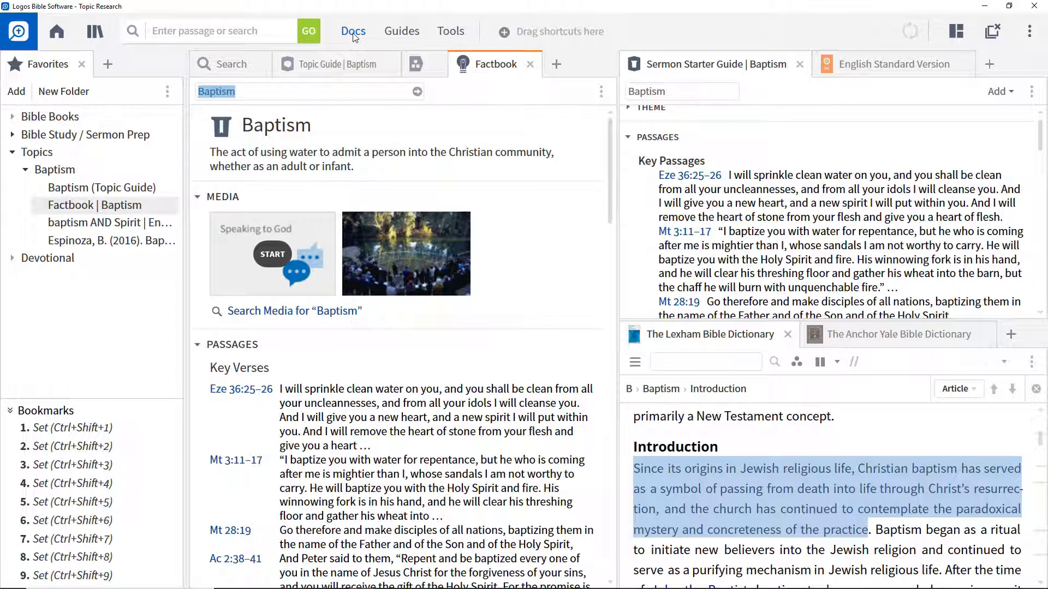
Start a new clippings document from Docs, to be named Clippings on Baptism.
left_click(353, 31)
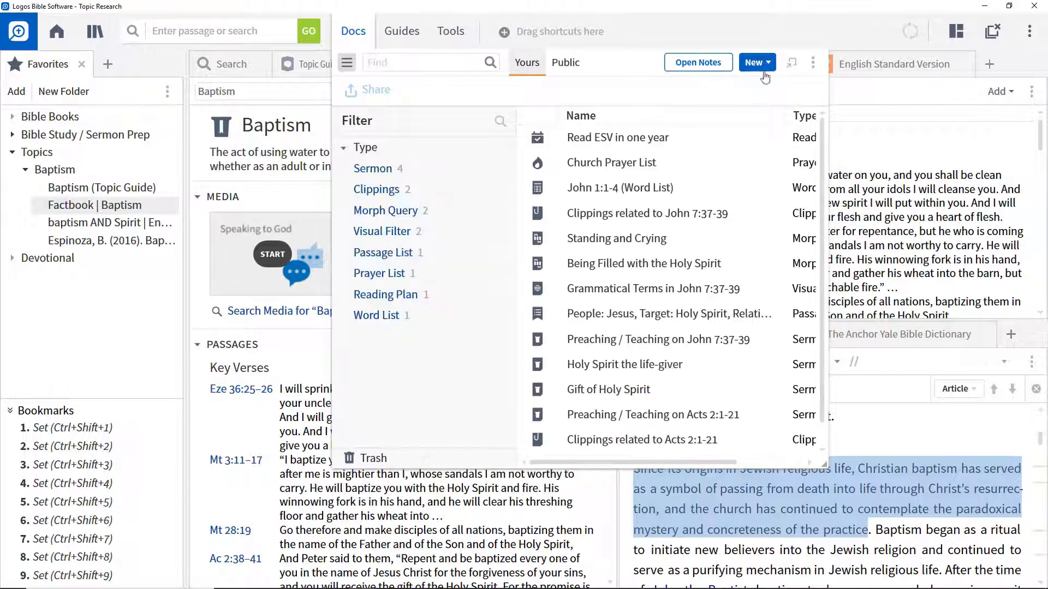
left_click(754, 62)
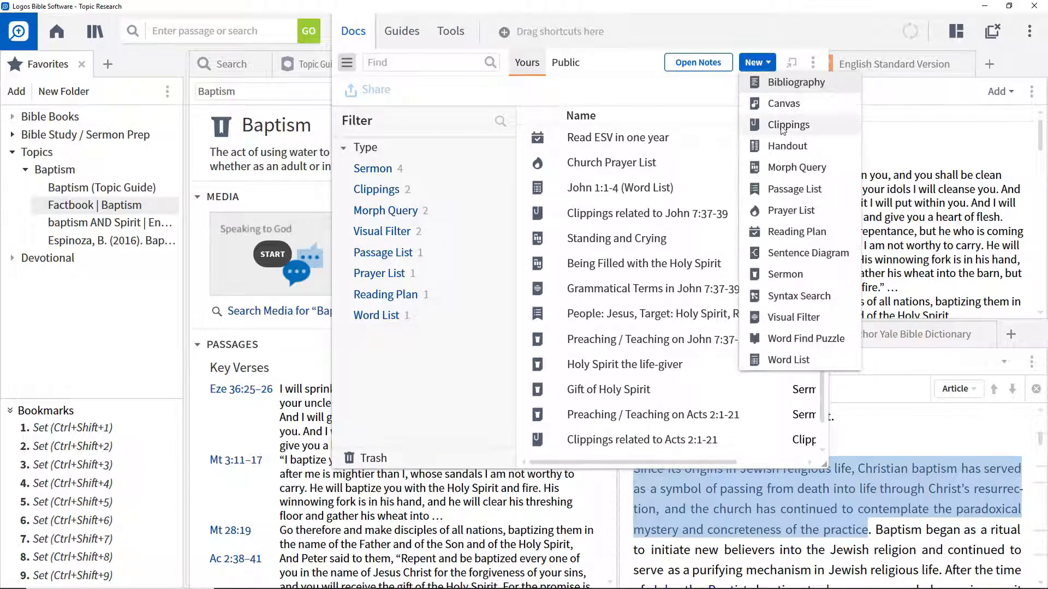
left_click(789, 124)
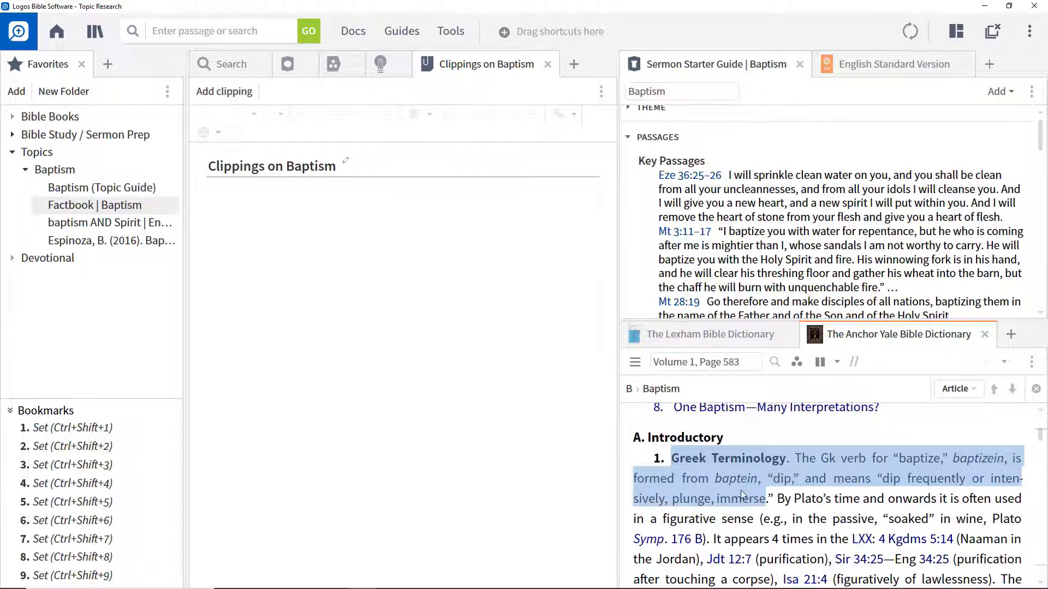
Clip the Greek Terminology excerpt from Anchor Yale into Clippings on Baptism.
right_click(742, 495)
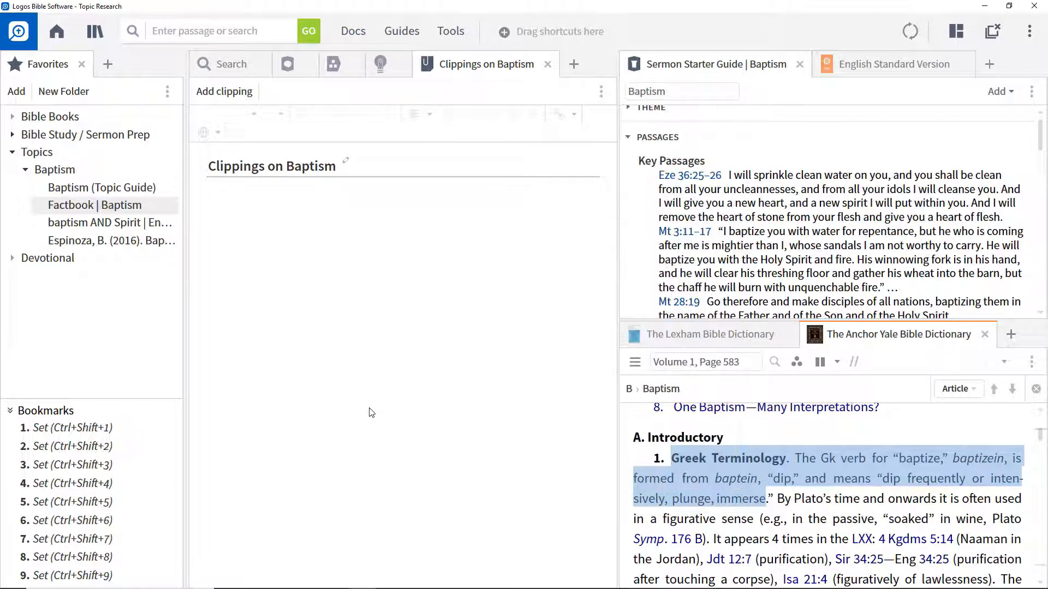
left_click(225, 92)
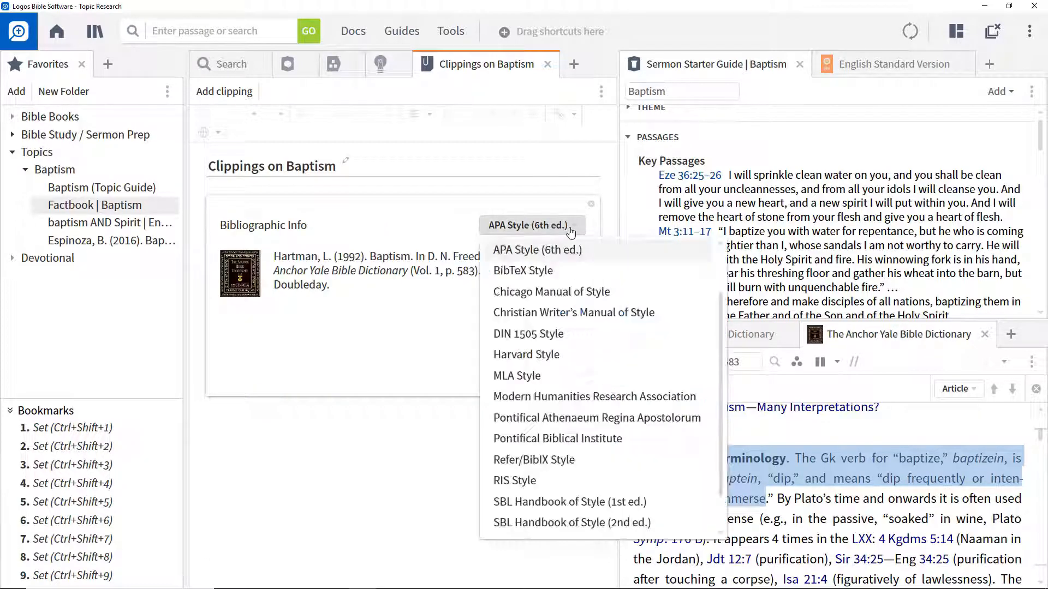
Cite the Hartman clipping in MLA style and trace it back to its Anchor Yale source.
left_click(537, 249)
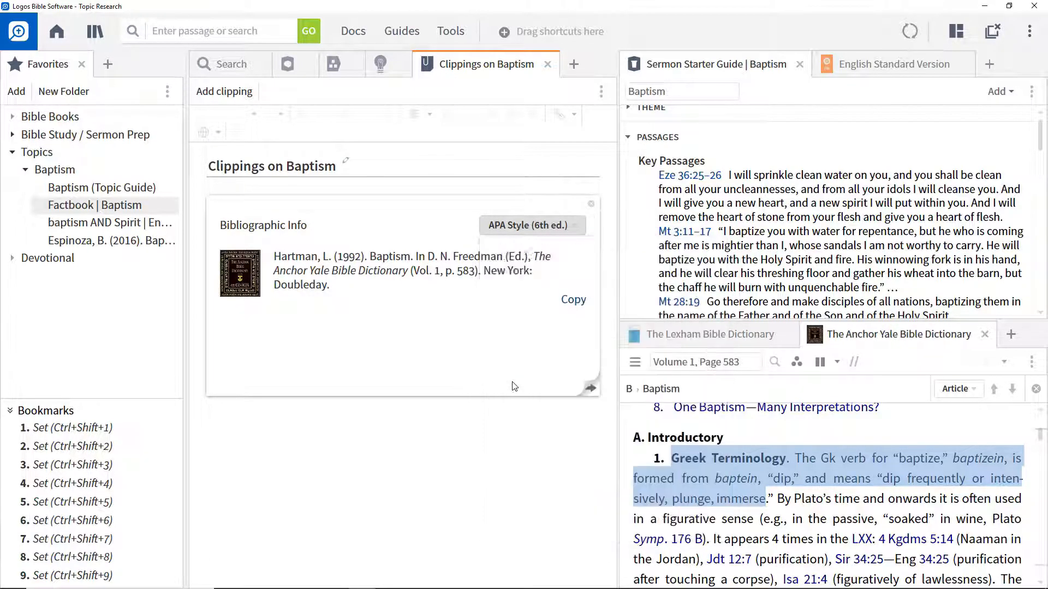
left_click(531, 225)
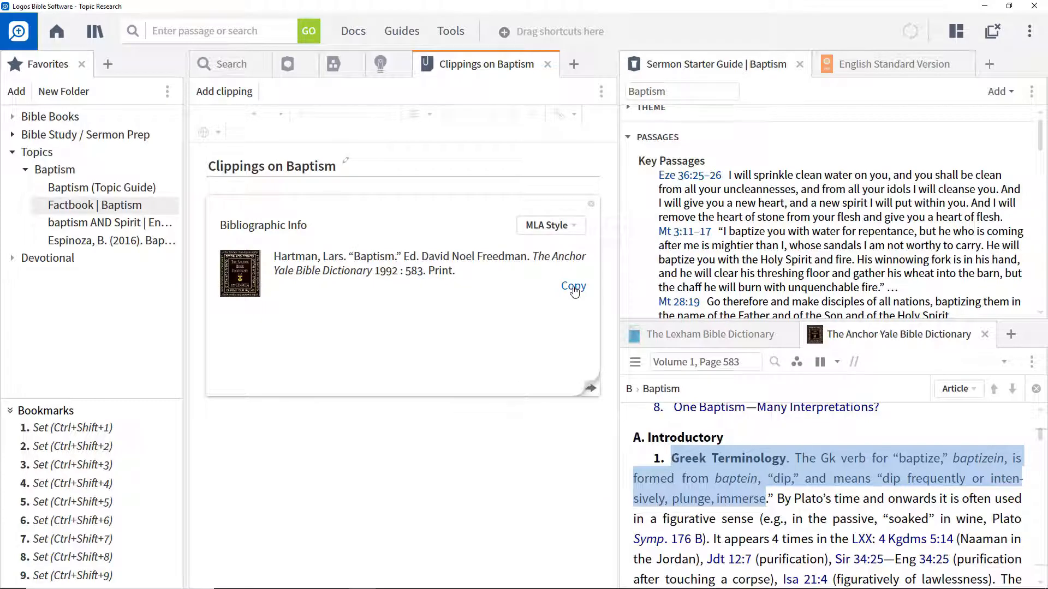
mouse_move(541, 329)
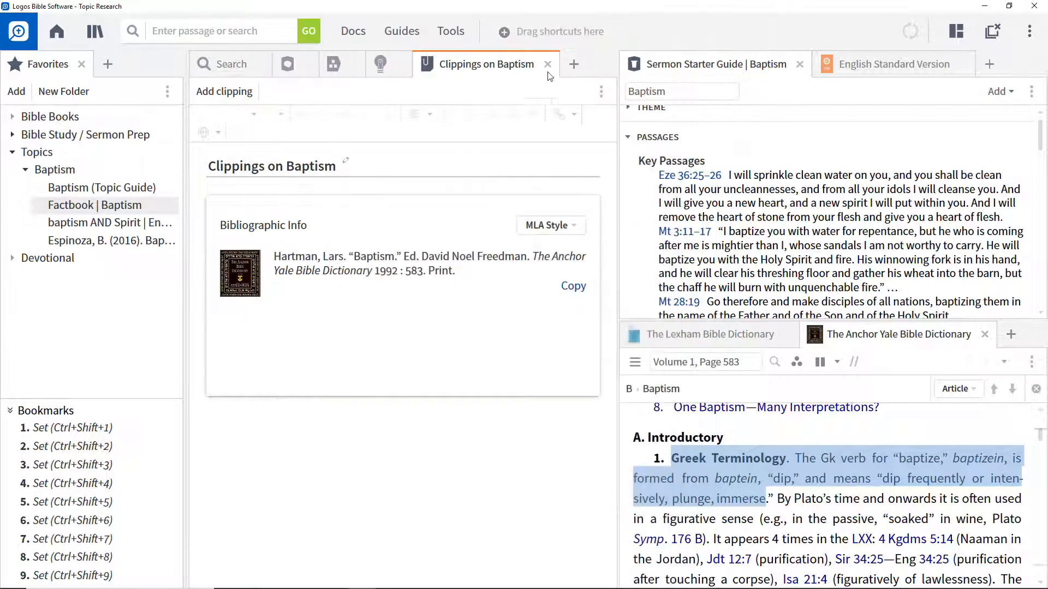
mouse_move(589, 388)
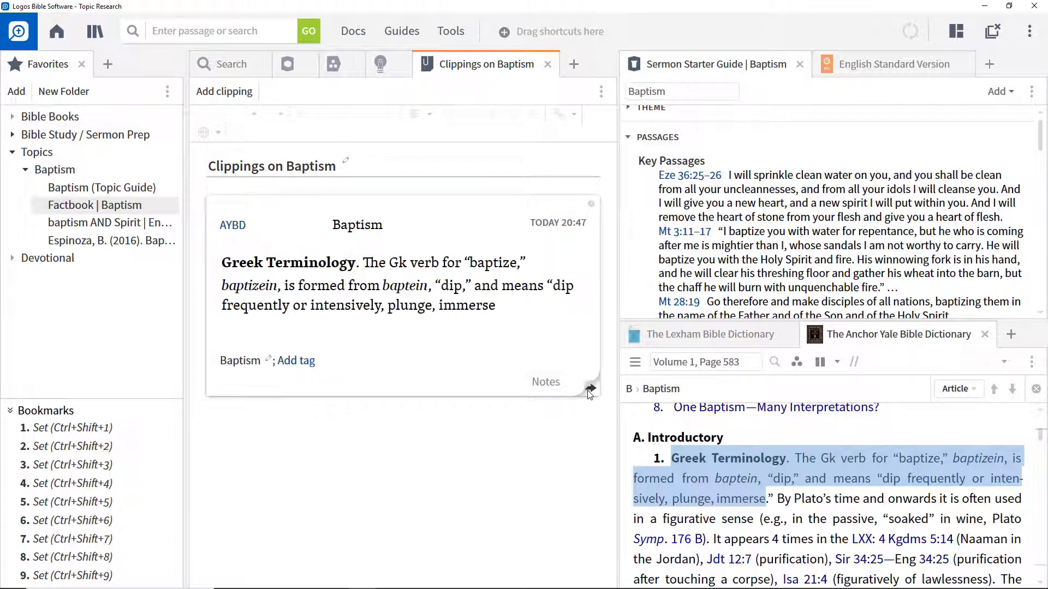
left_click(983, 334)
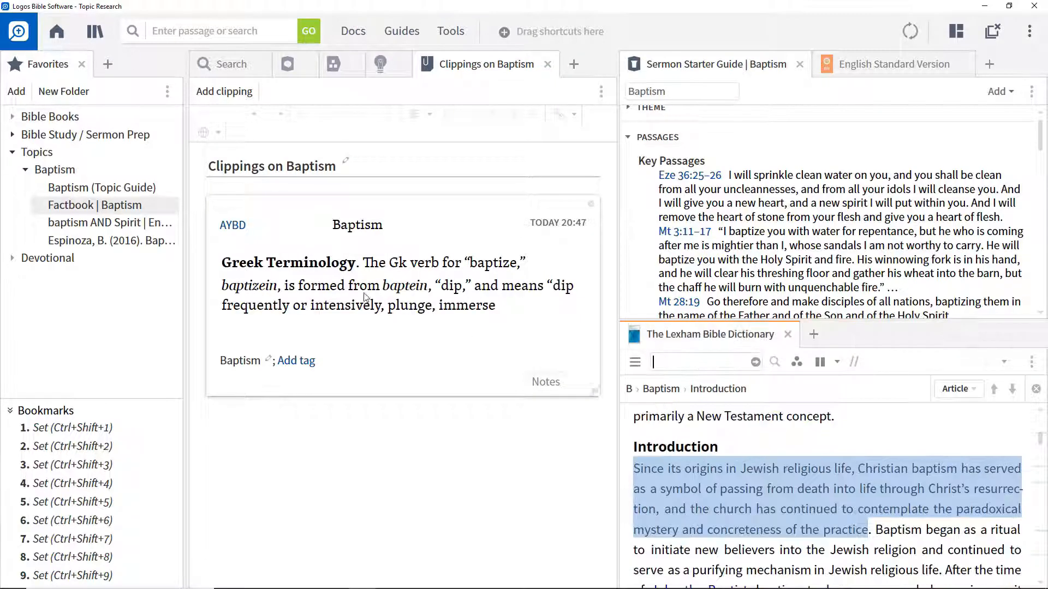
left_click(232, 224)
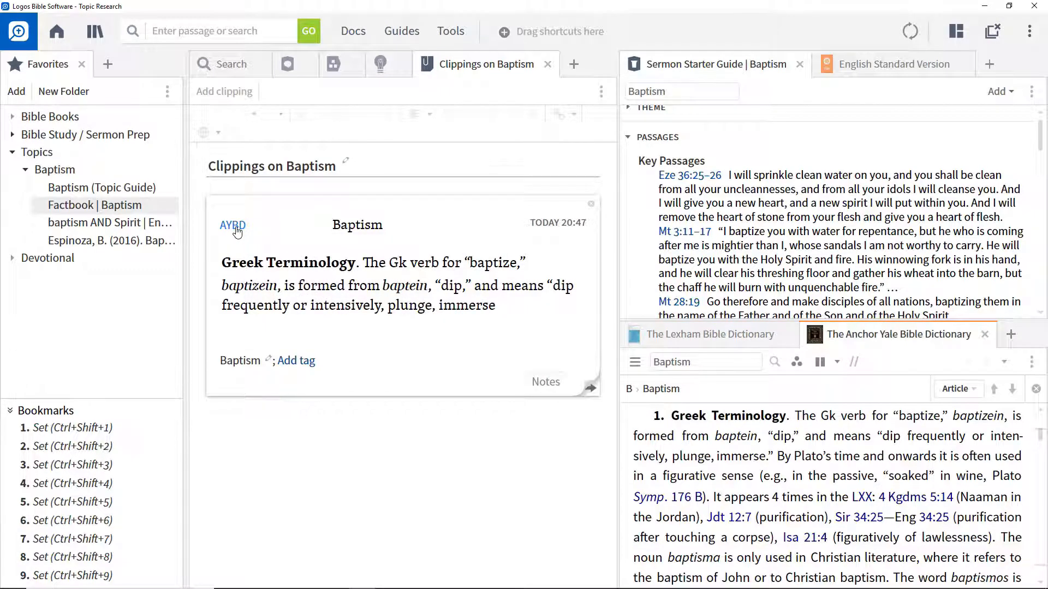
mouse_move(491, 311)
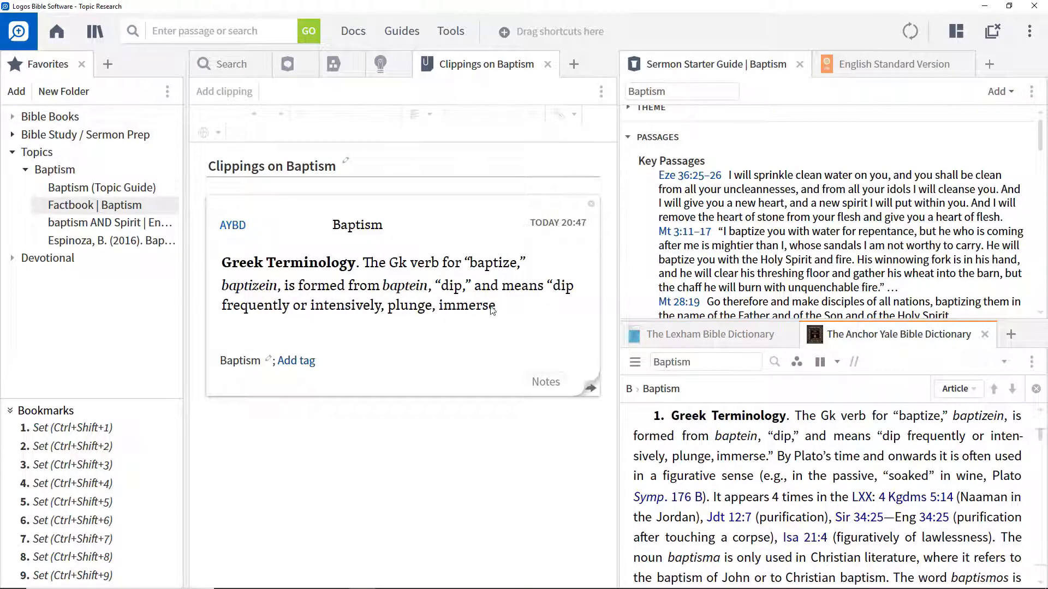
Add the Lexham sentence on baptism's Jewish ritual origins as a second clipping.
left_click(711, 334)
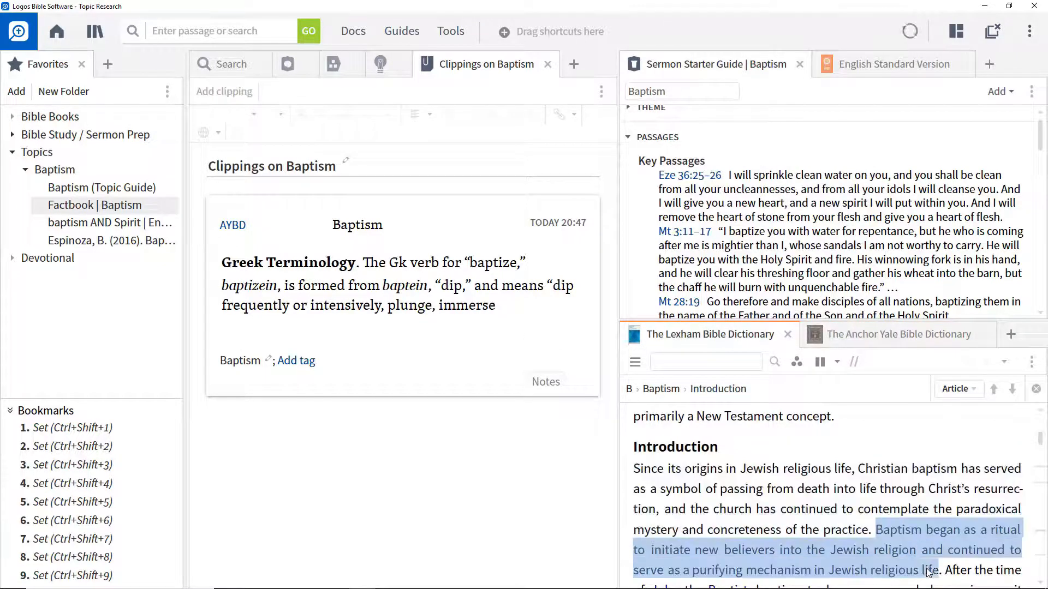
right_click(929, 570)
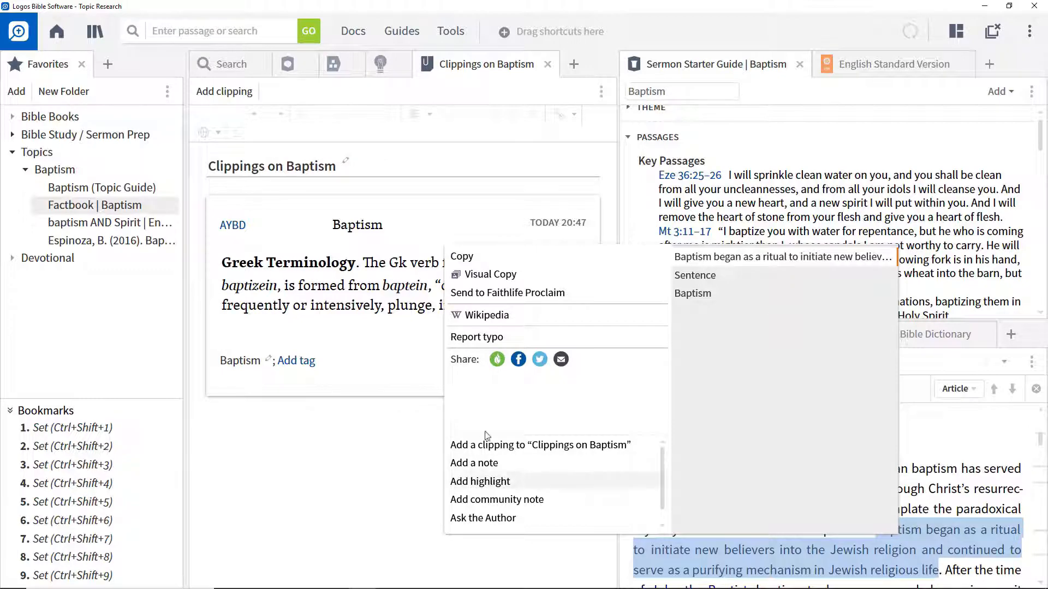
left_click(539, 445)
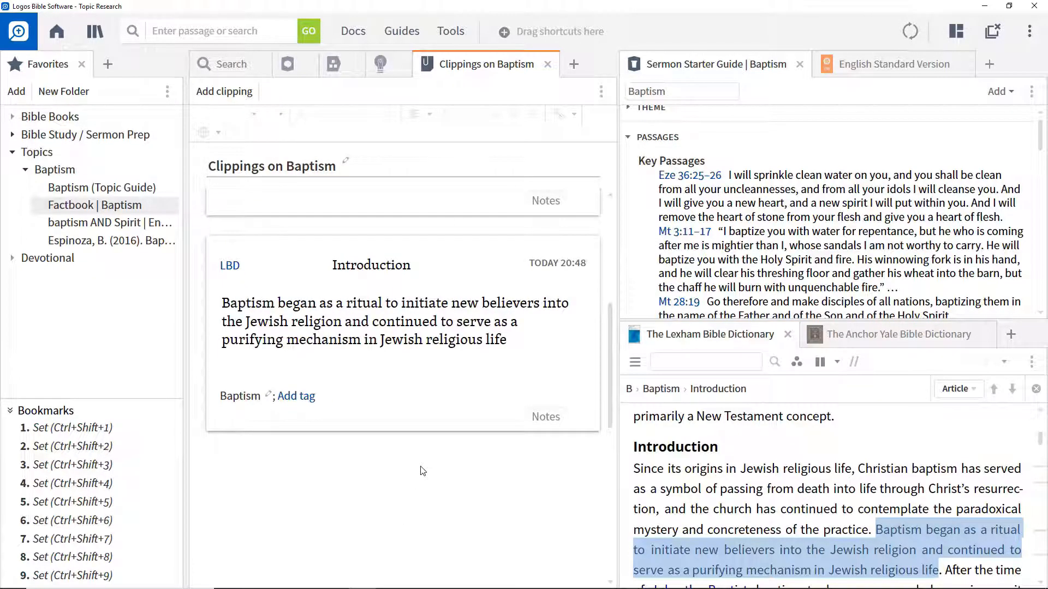
mouse_move(484, 80)
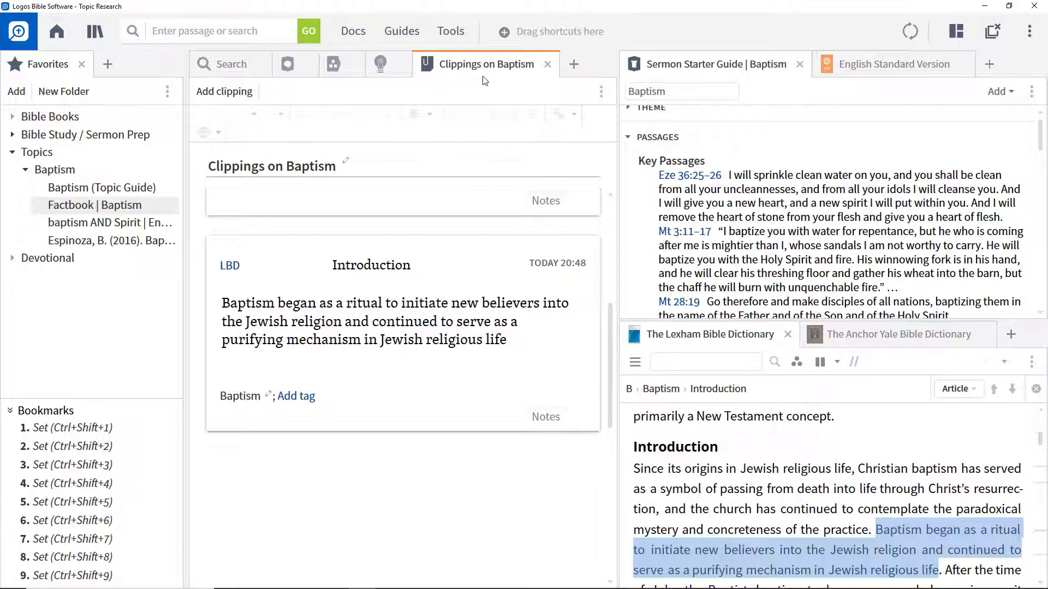
mouse_move(487, 64)
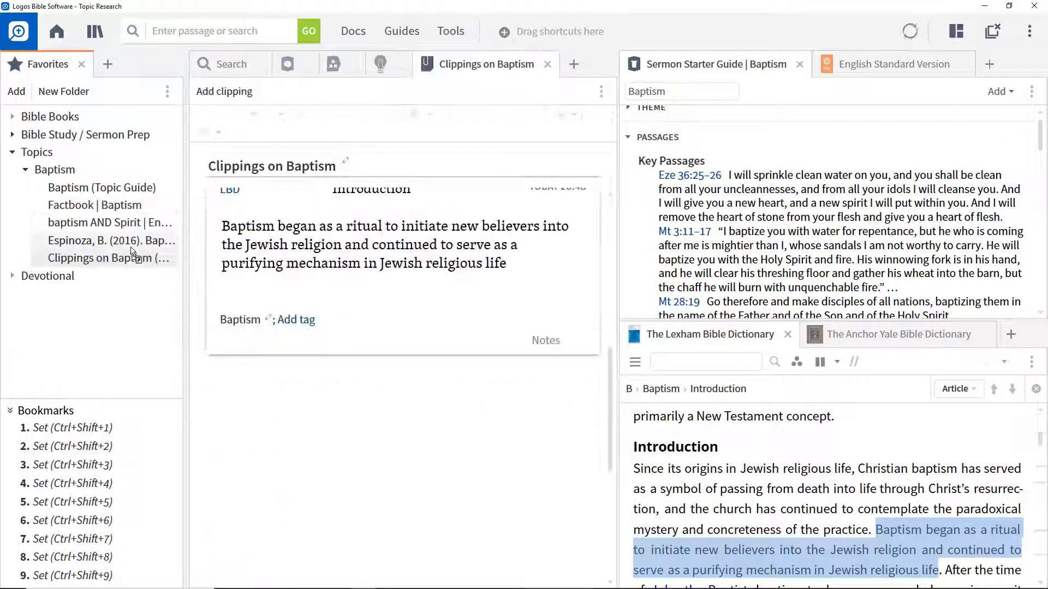
mouse_move(478, 530)
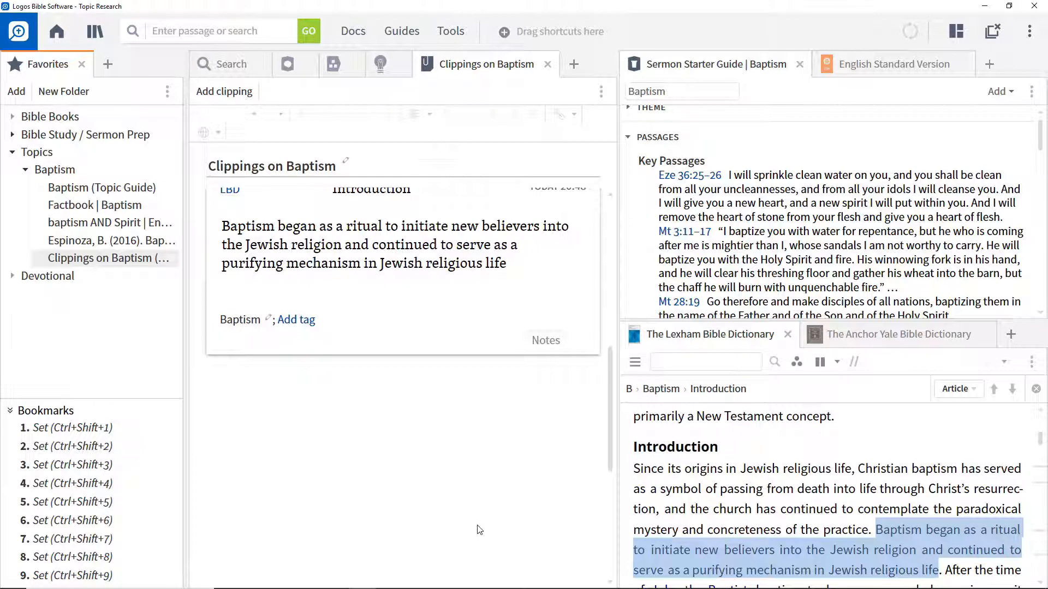
mouse_move(495, 260)
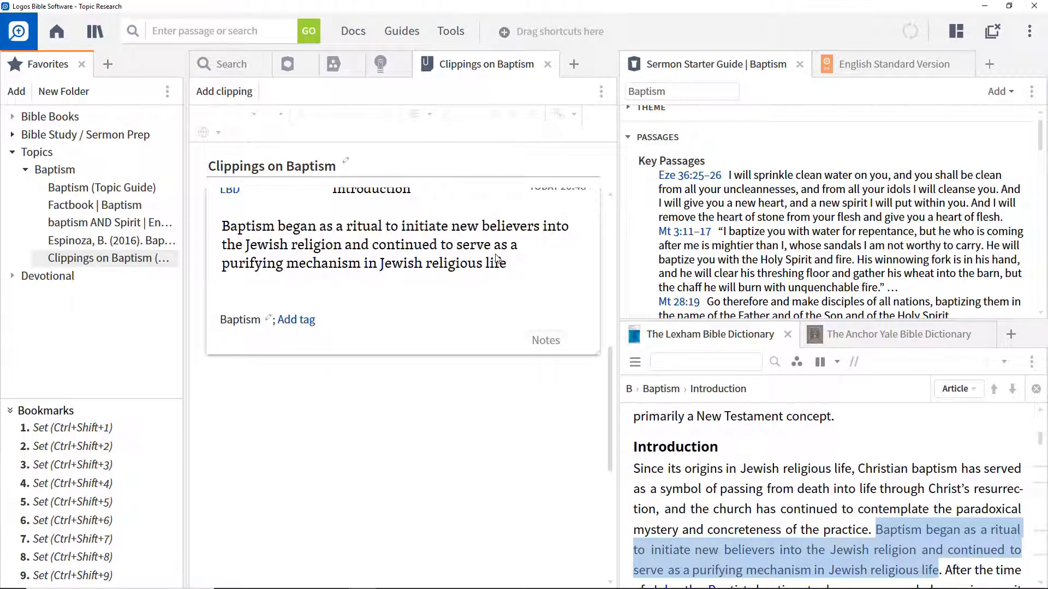
Anchor a note to the Lexham introduction sentence reading 'A symbol even if a mystery'.
left_click(450, 30)
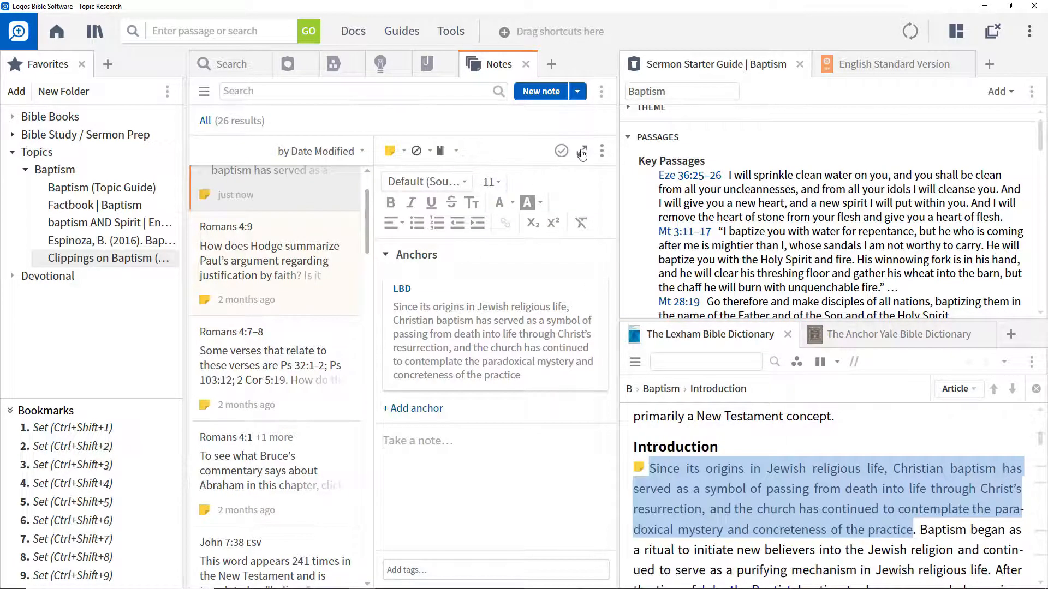
left_click(581, 139)
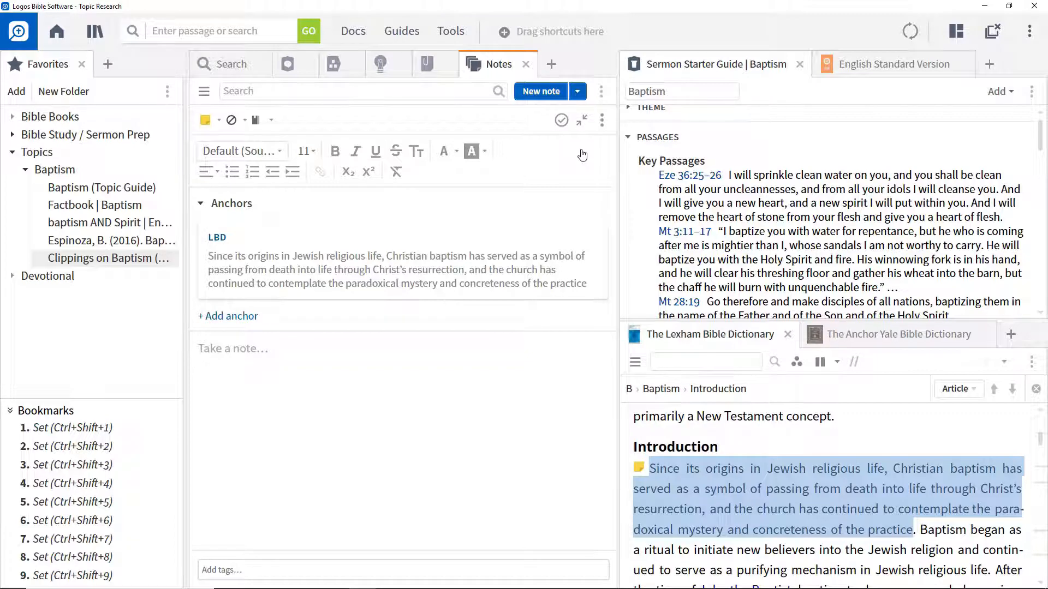
left_click(898, 333)
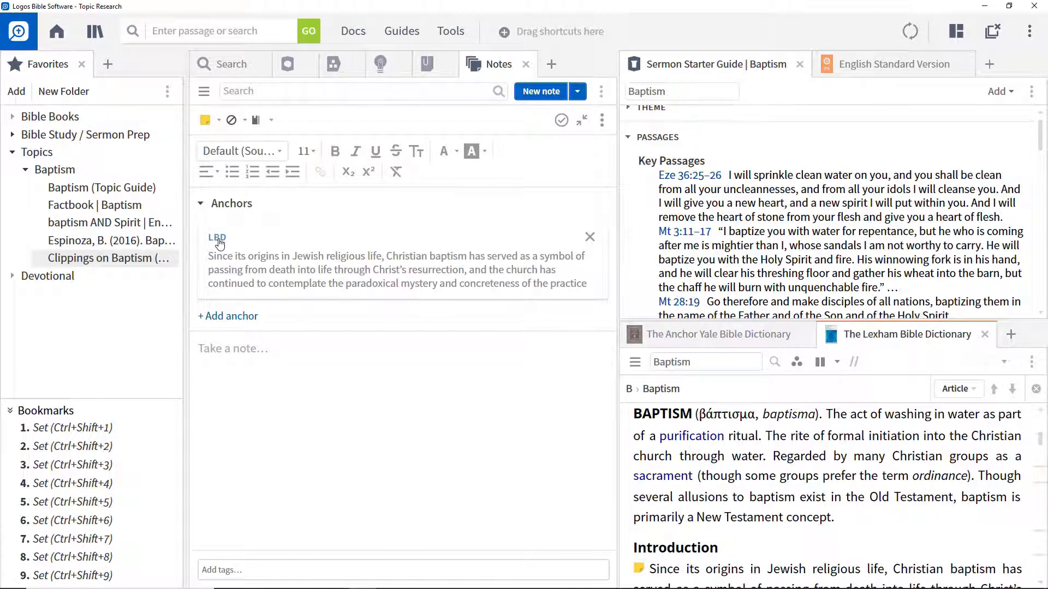
type("A symbol even if a mystery")
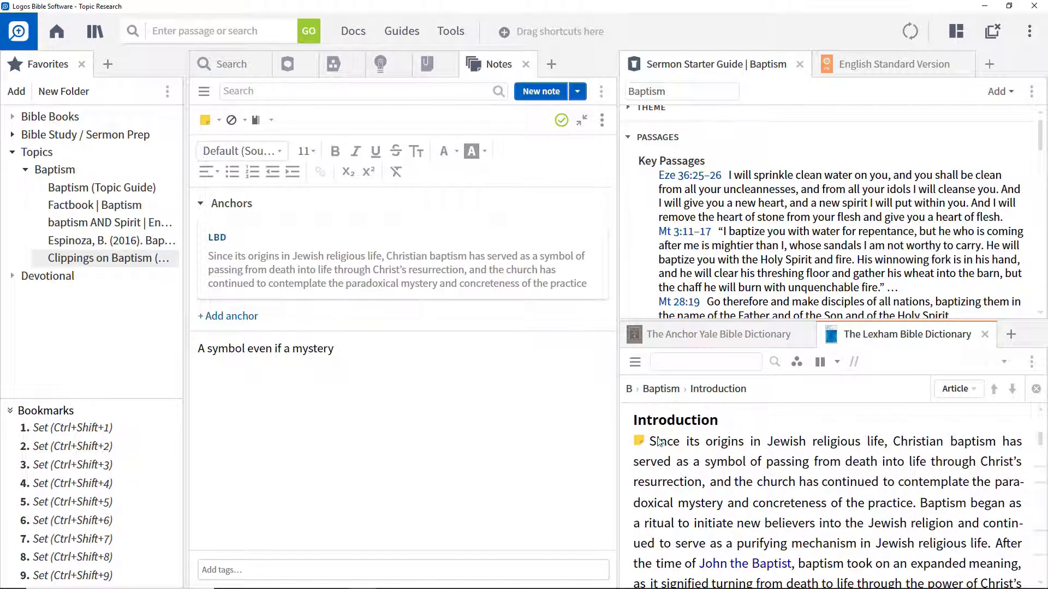
mouse_move(640, 442)
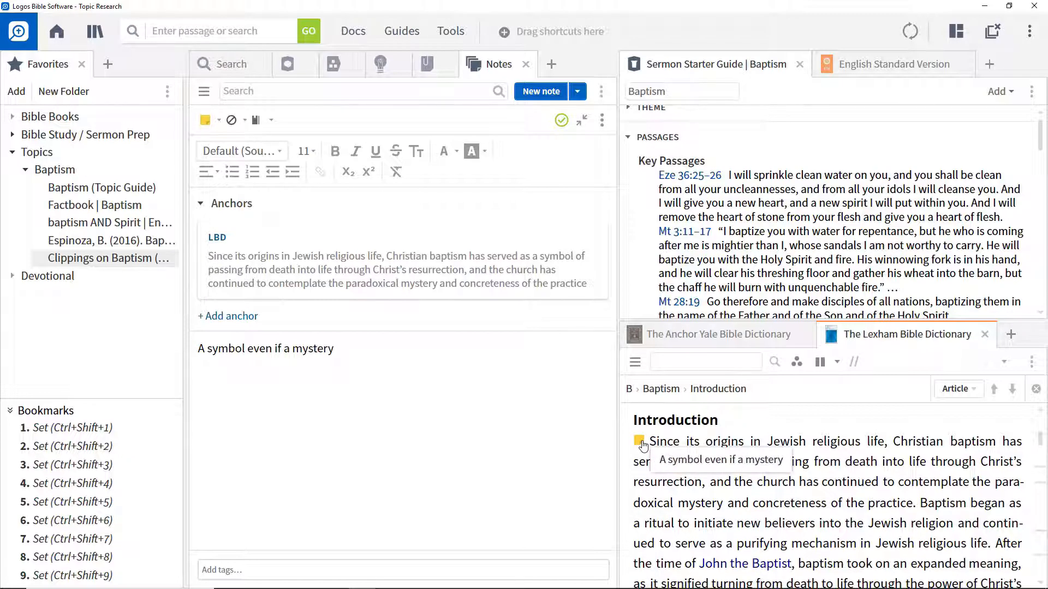
mouse_move(716, 493)
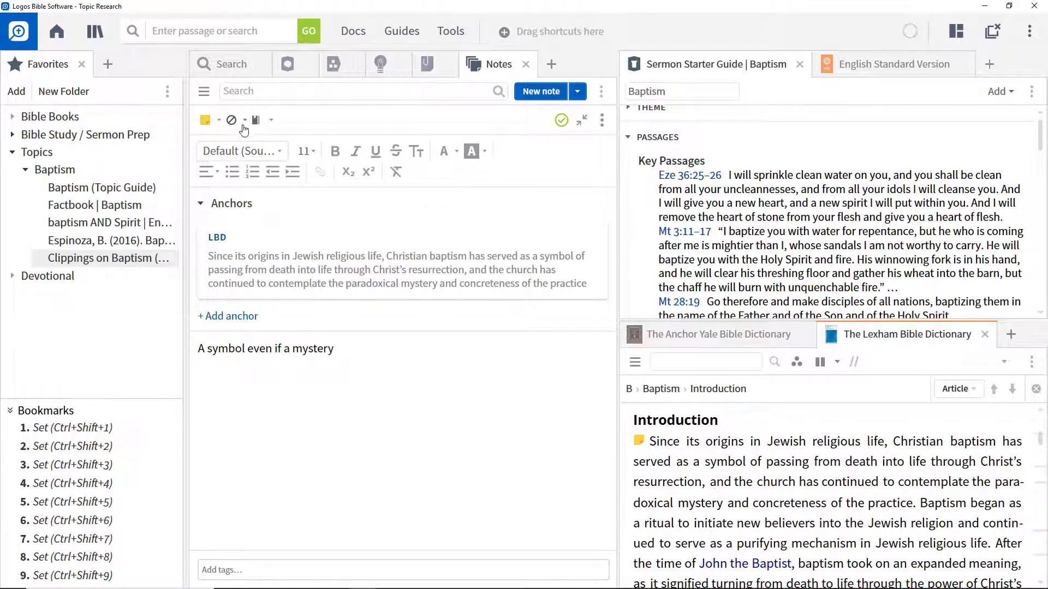
Highlight the note's anchored Lexham sentence in yellow and return to the note text.
left_click(471, 151)
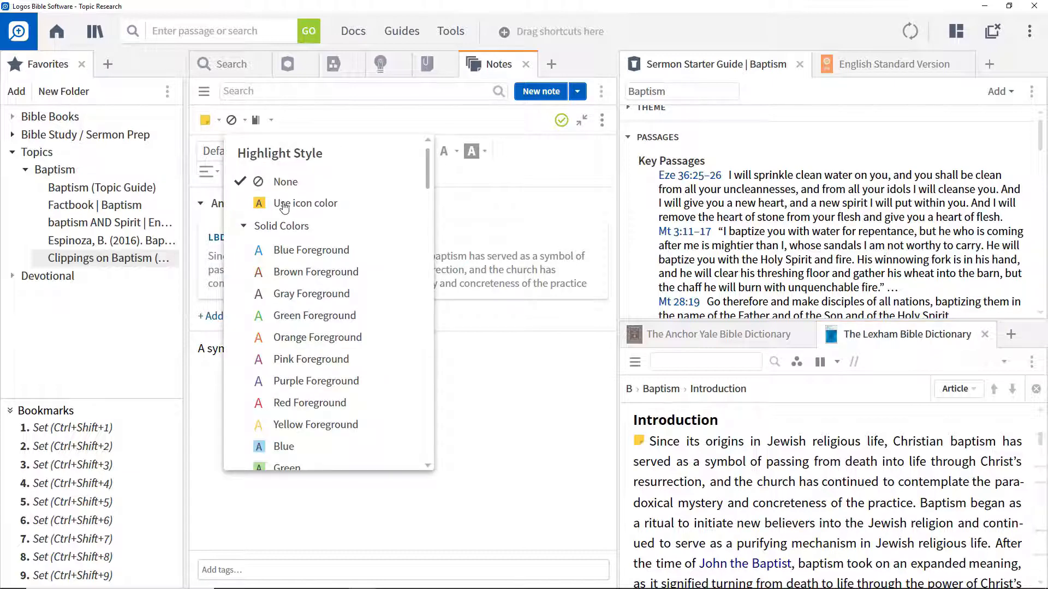
left_click(306, 203)
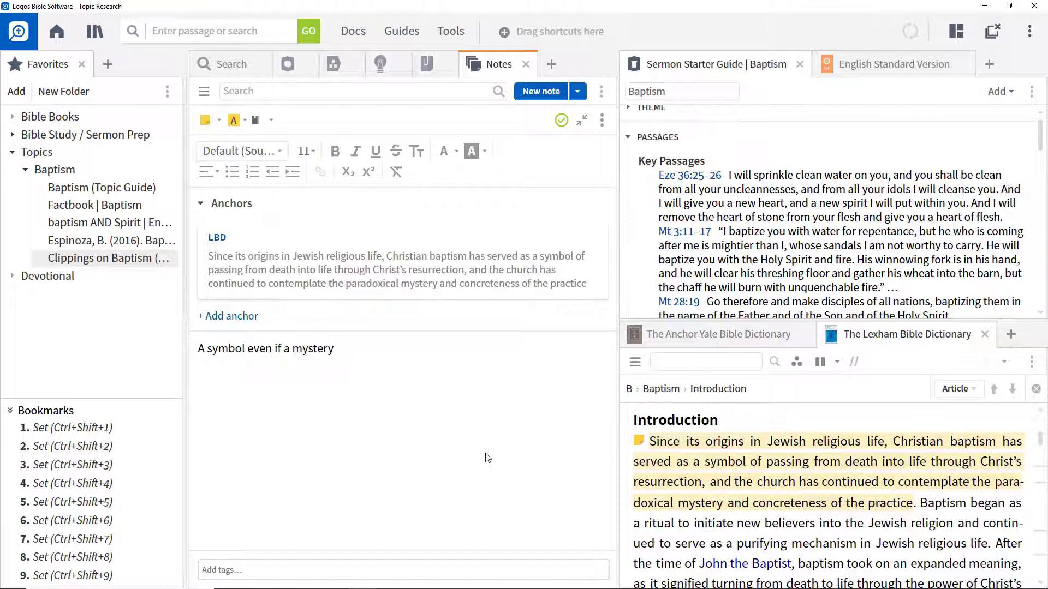
left_click(332, 348)
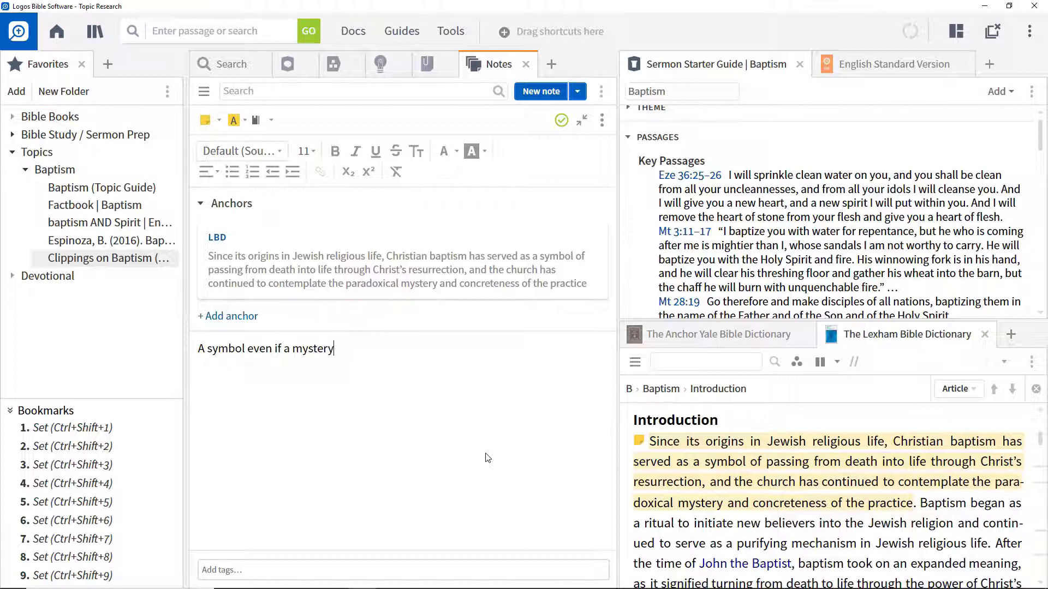
mouse_move(507, 462)
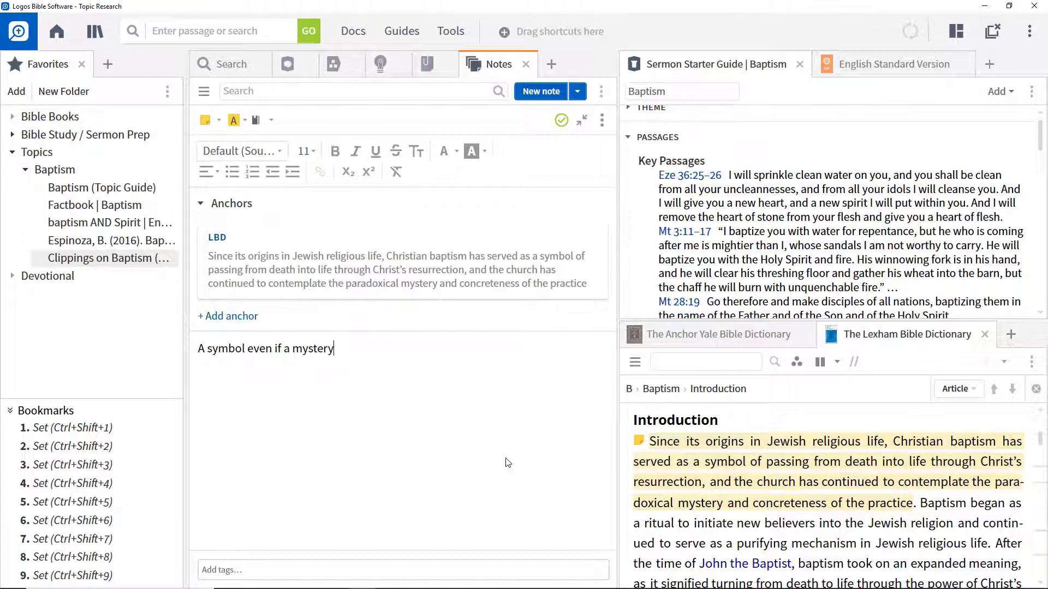
mouse_move(554, 461)
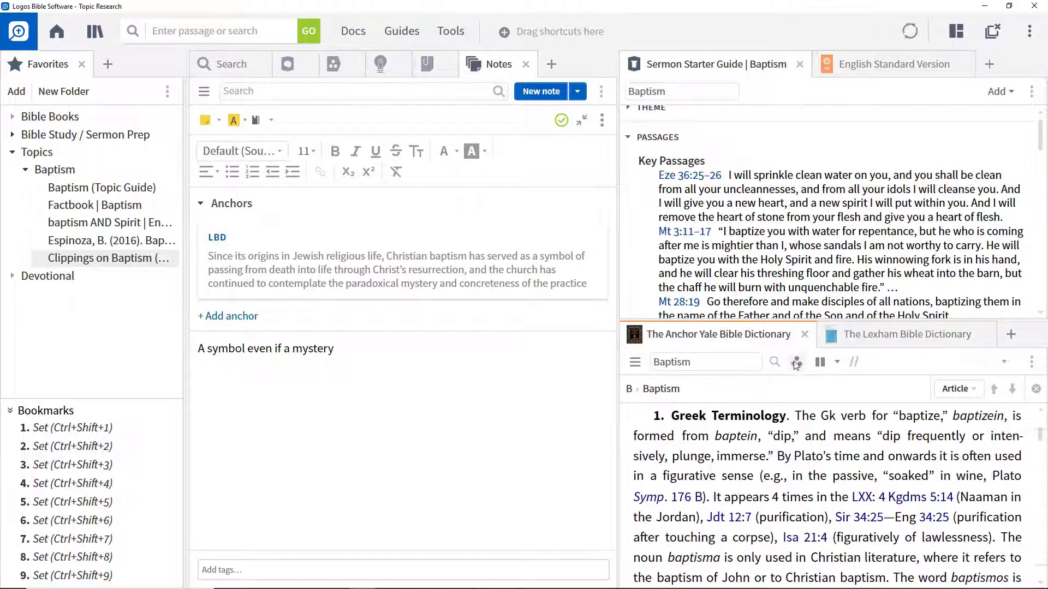
left_click(795, 361)
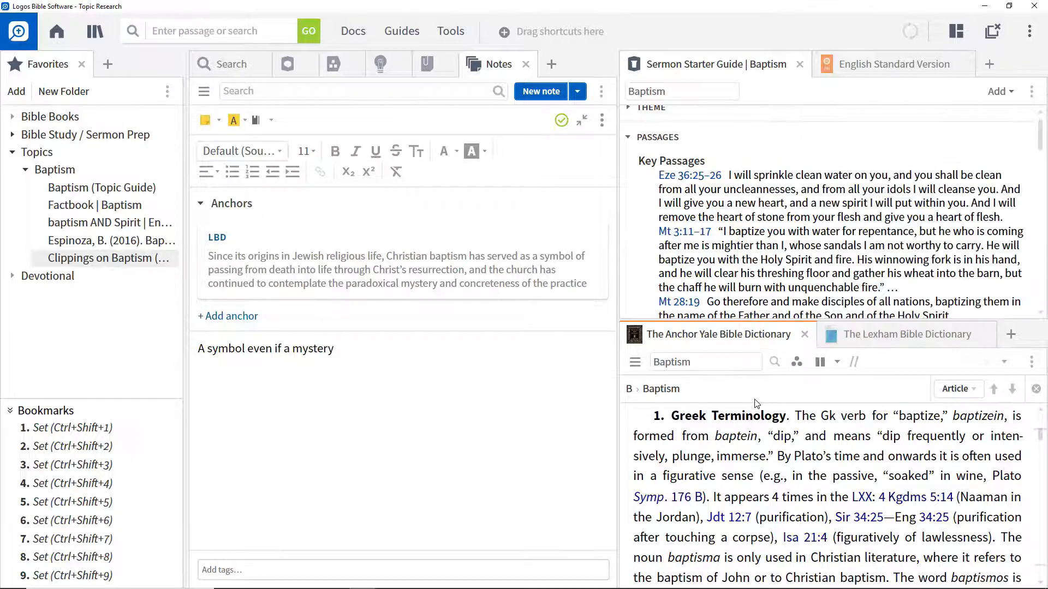
scroll("down", 3)
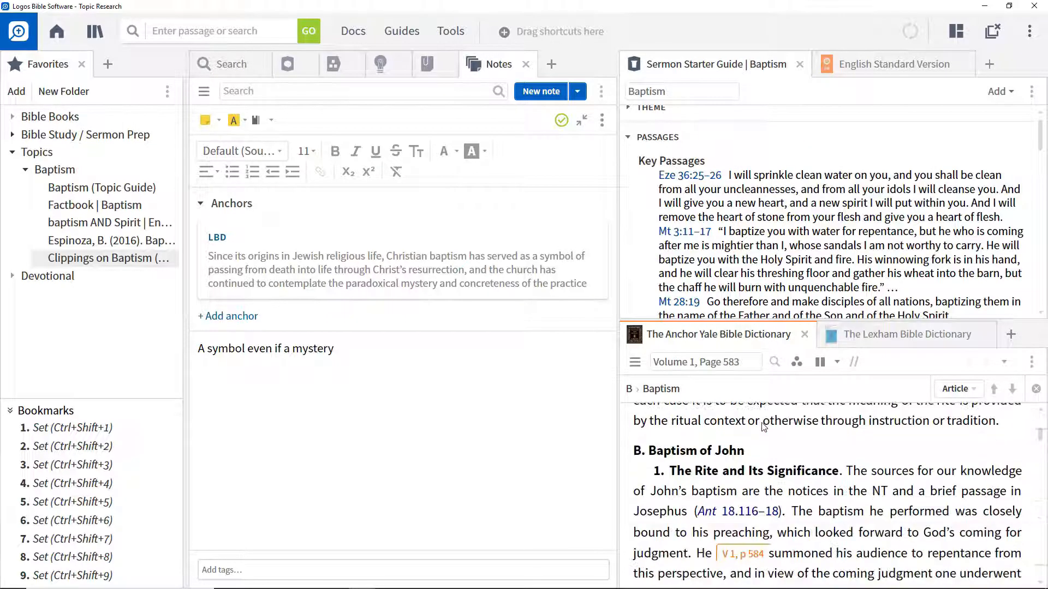
scroll("down", 3)
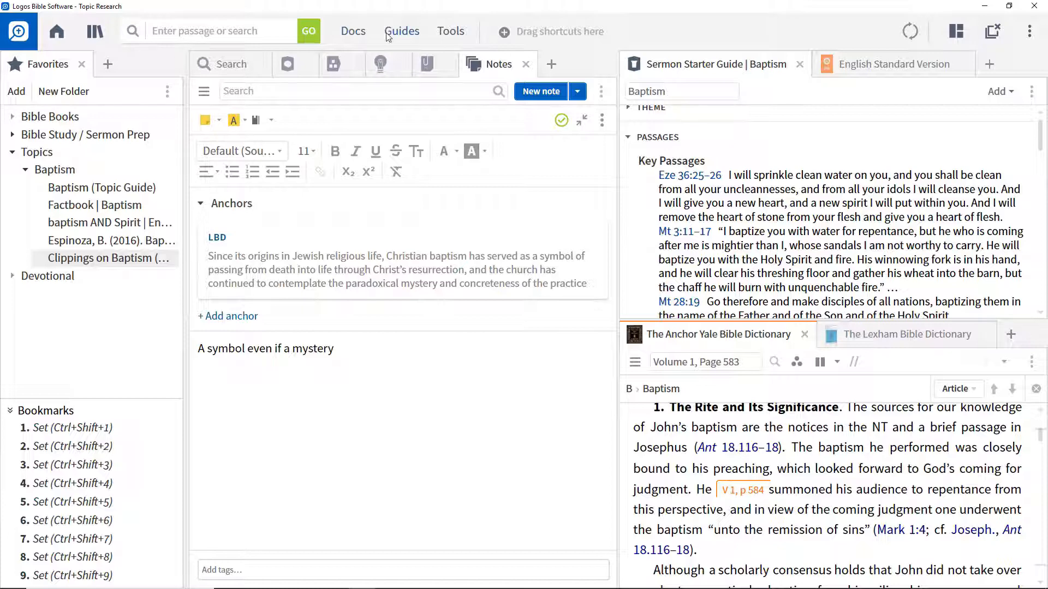
Start a new Untitled Bibliography document from Docs.
left_click(353, 31)
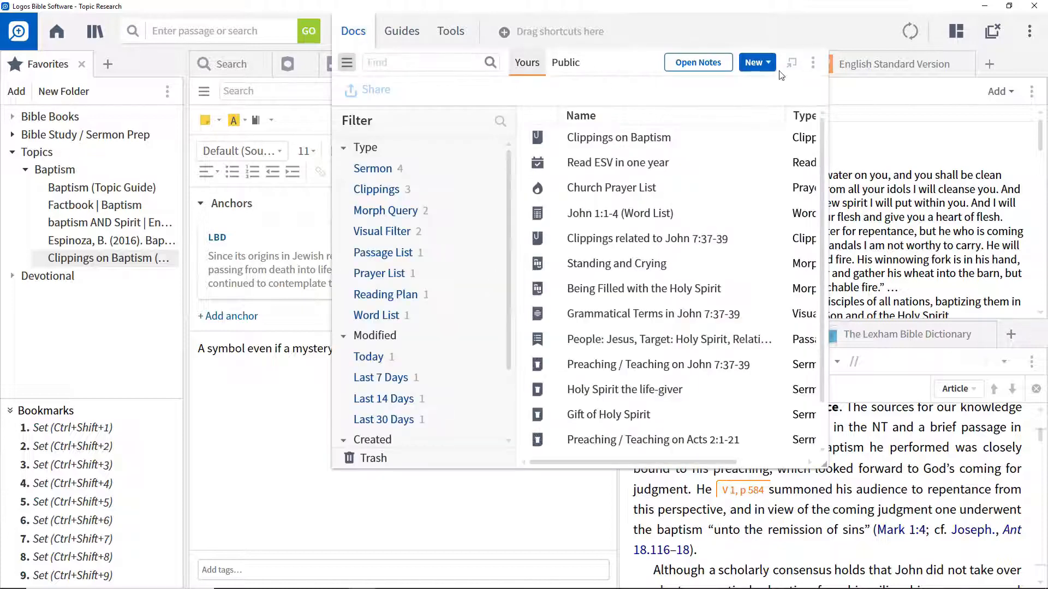
left_click(754, 62)
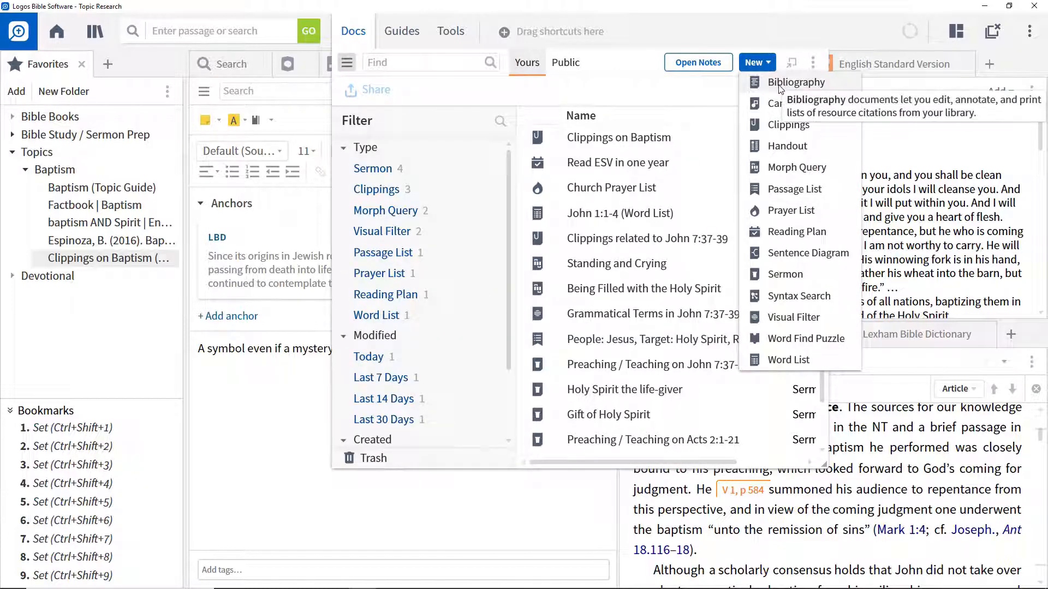
left_click(795, 82)
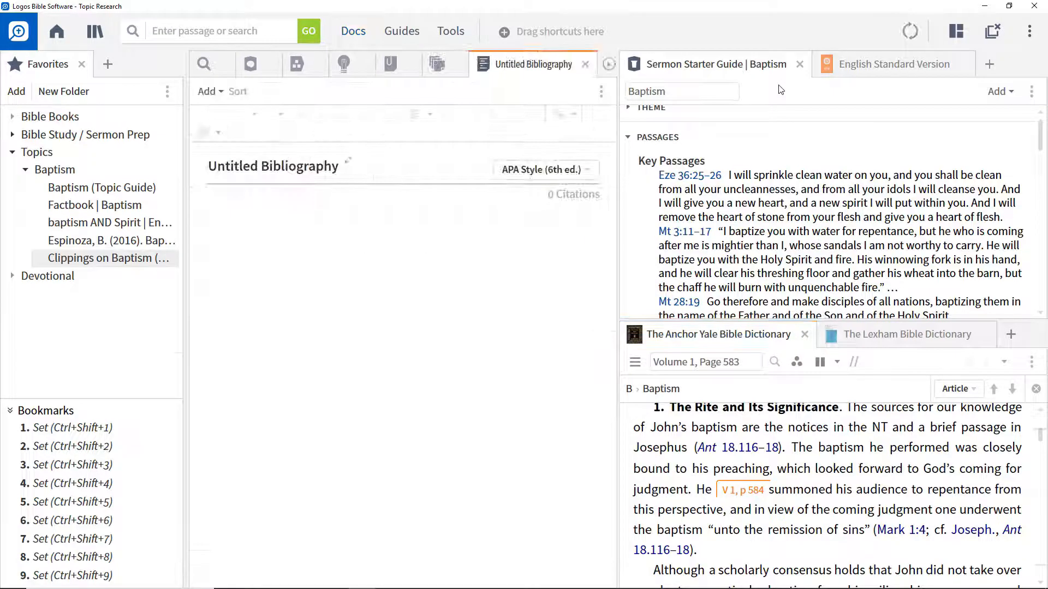
mouse_move(308, 85)
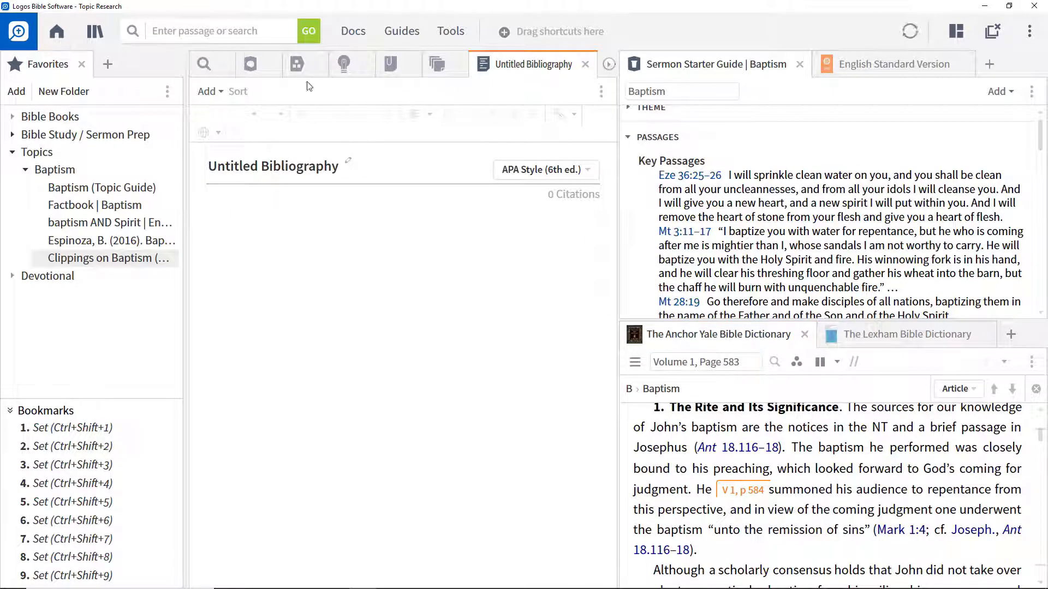
Cite the Hartman and Espinoza sources from the Clippings on Baptism document.
left_click(207, 90)
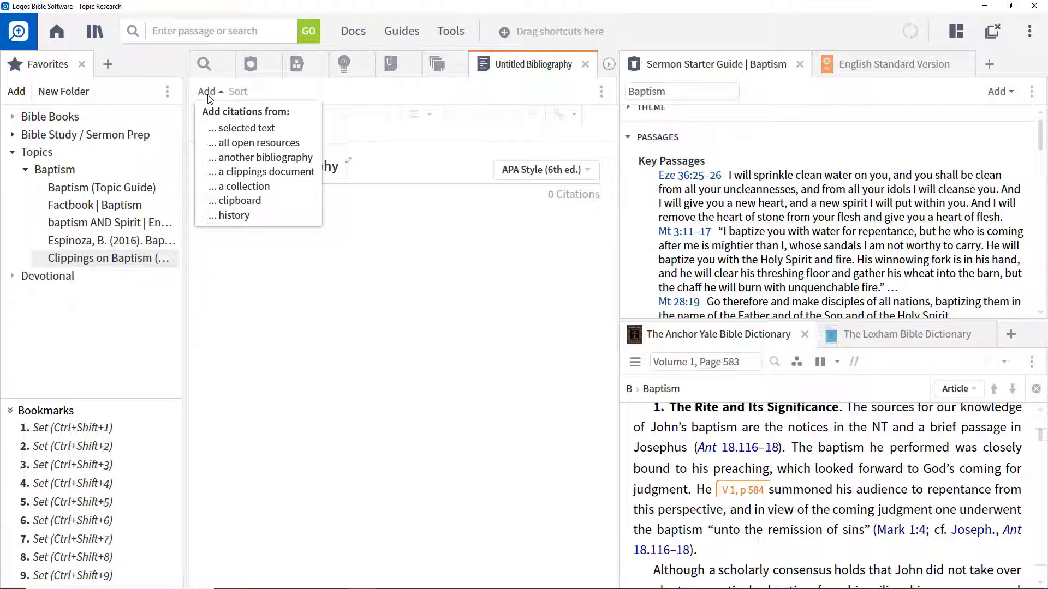
left_click(268, 171)
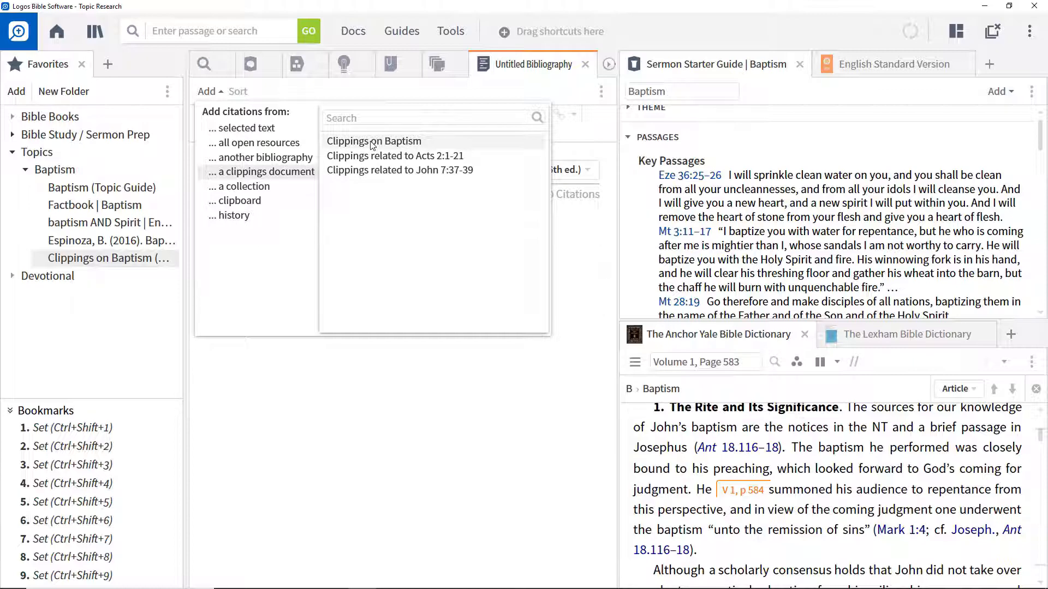
left_click(373, 141)
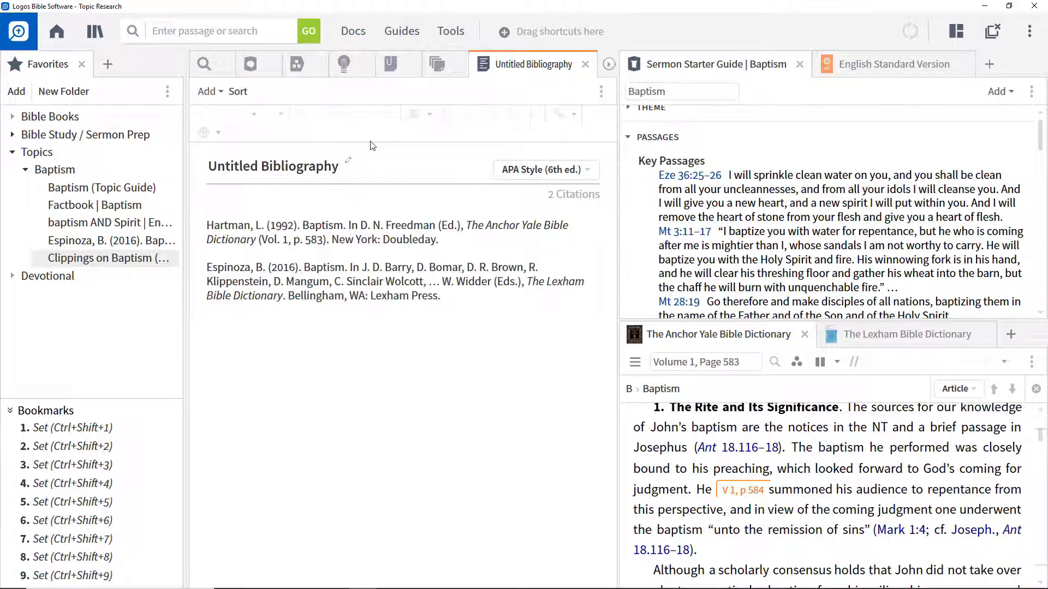
mouse_move(863, 150)
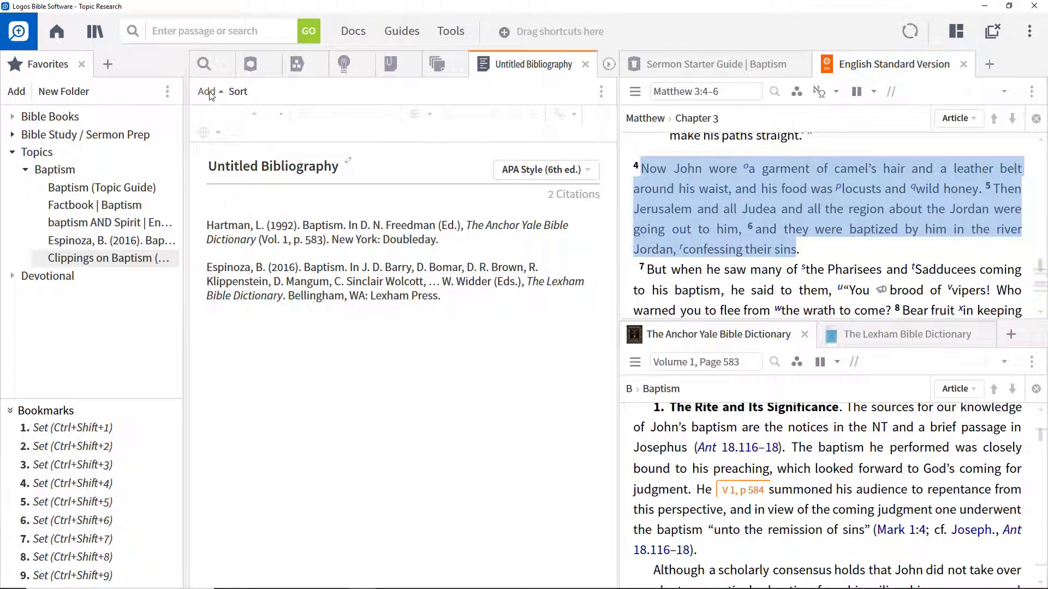
Cite the selected Mt 3:4–6 ESV passage and review the citation styles.
left_click(207, 91)
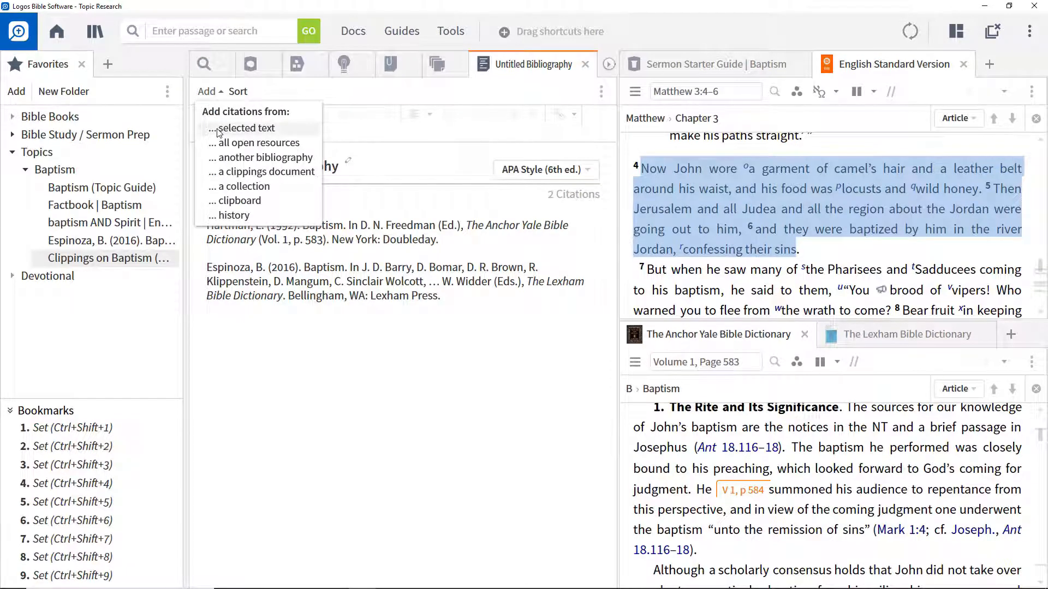
left_click(249, 128)
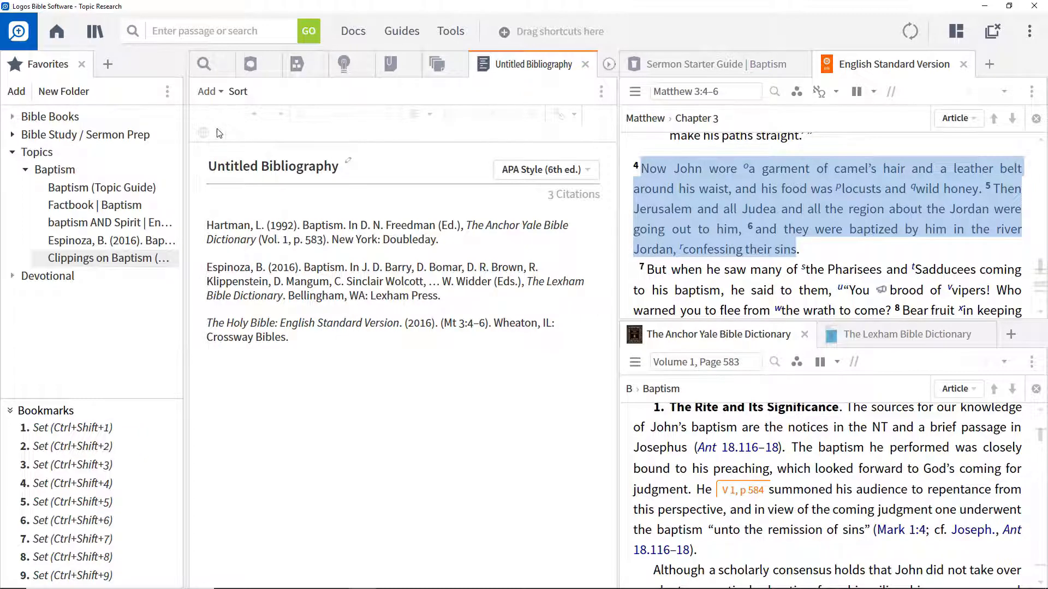
left_click(544, 169)
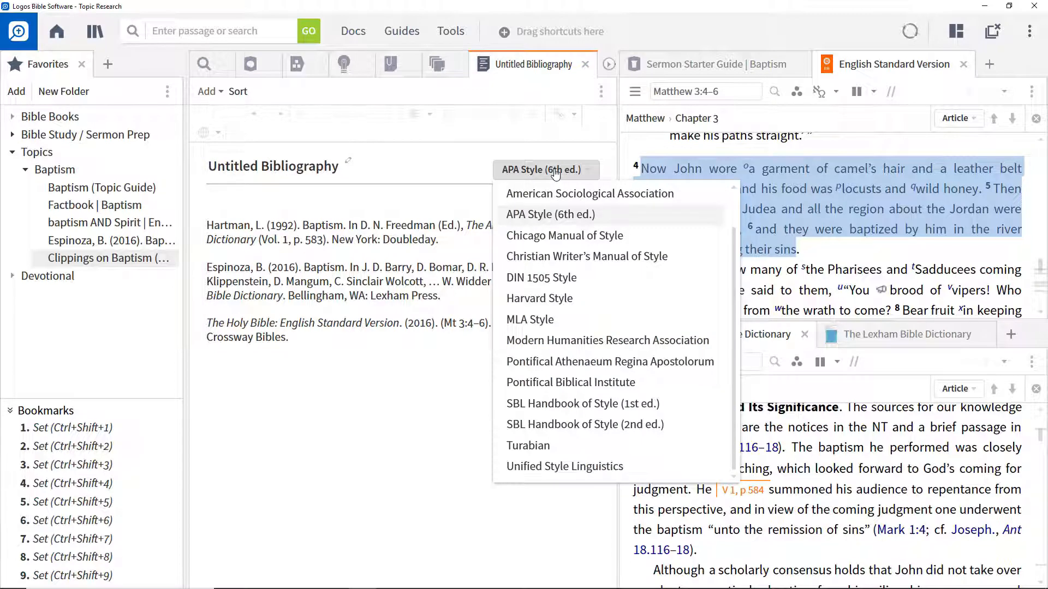
Keep the APA citation style, then close every open panel to leave the workspace empty.
left_click(549, 215)
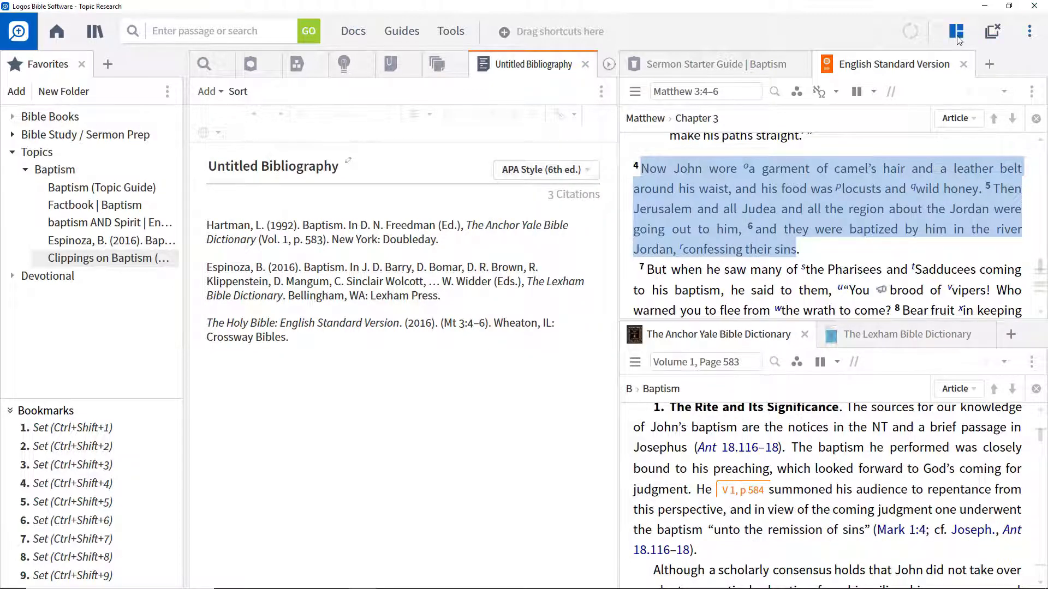
left_click(955, 31)
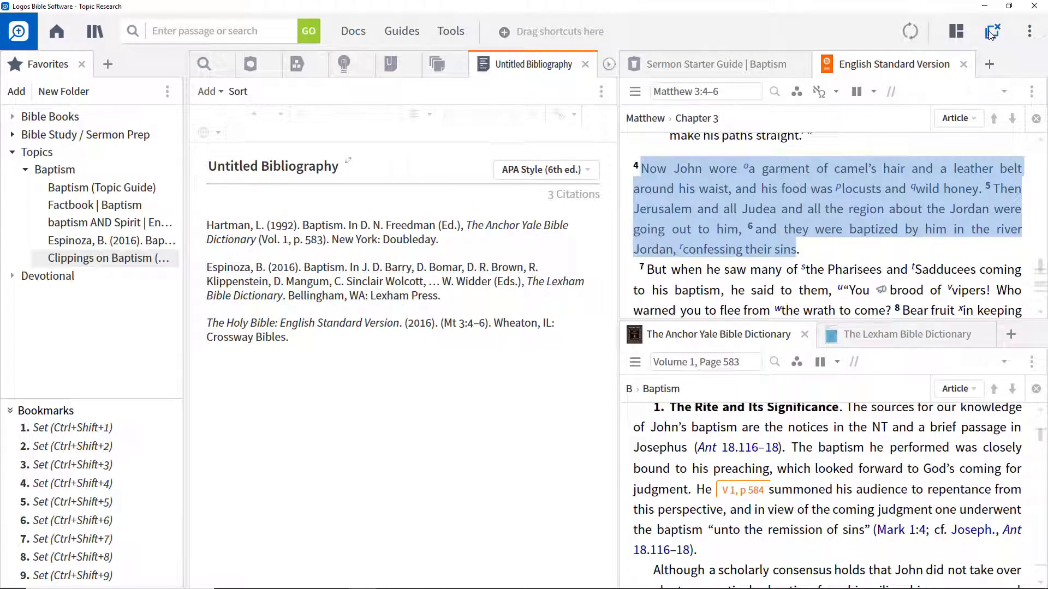
mouse_move(993, 31)
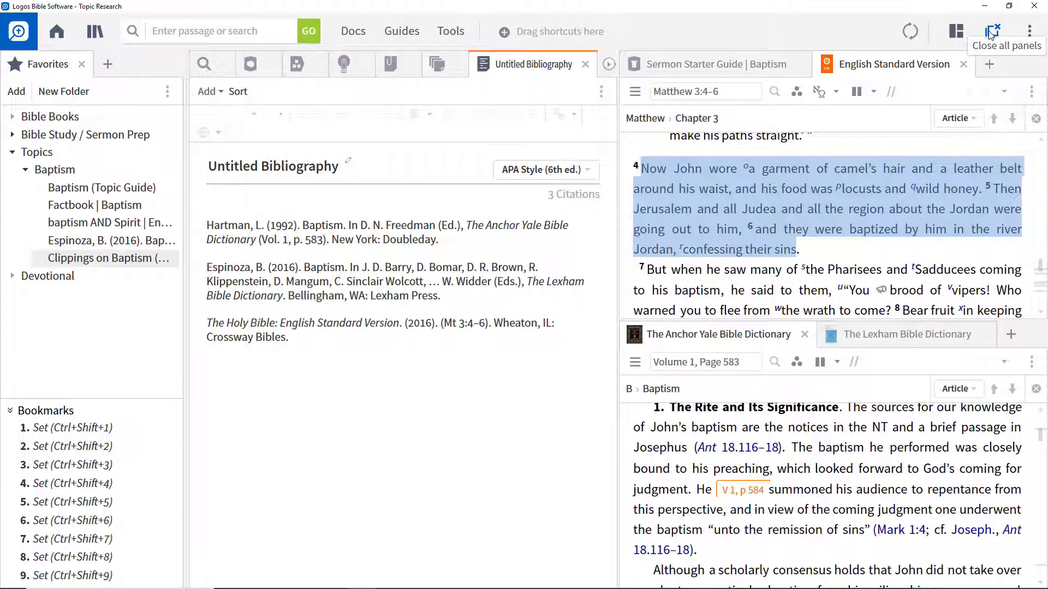
left_click(995, 29)
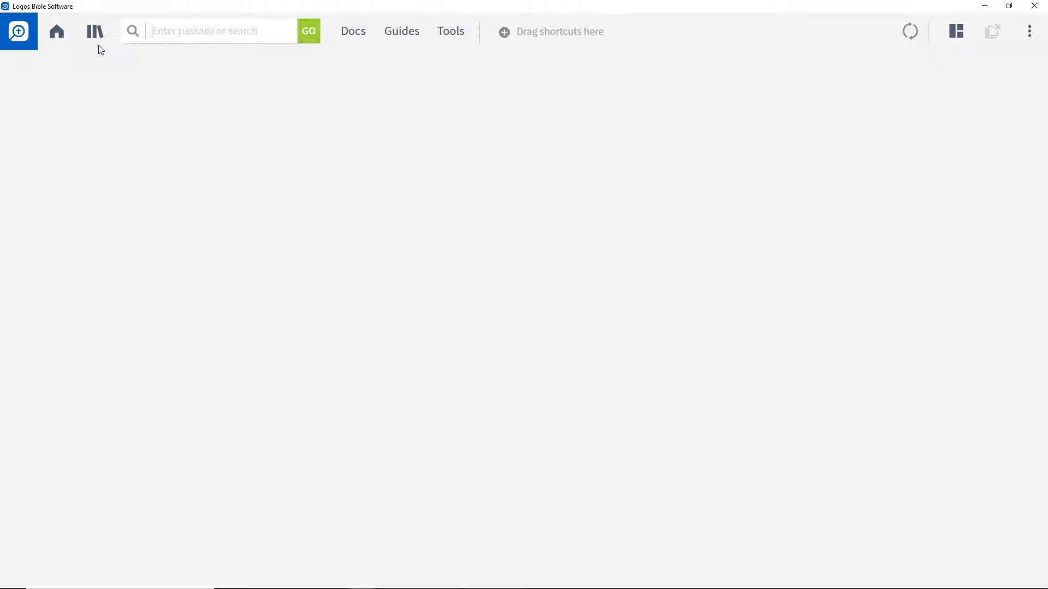
Add a Layout card for the saved Topic Research layout to the home dashboard.
left_click(55, 31)
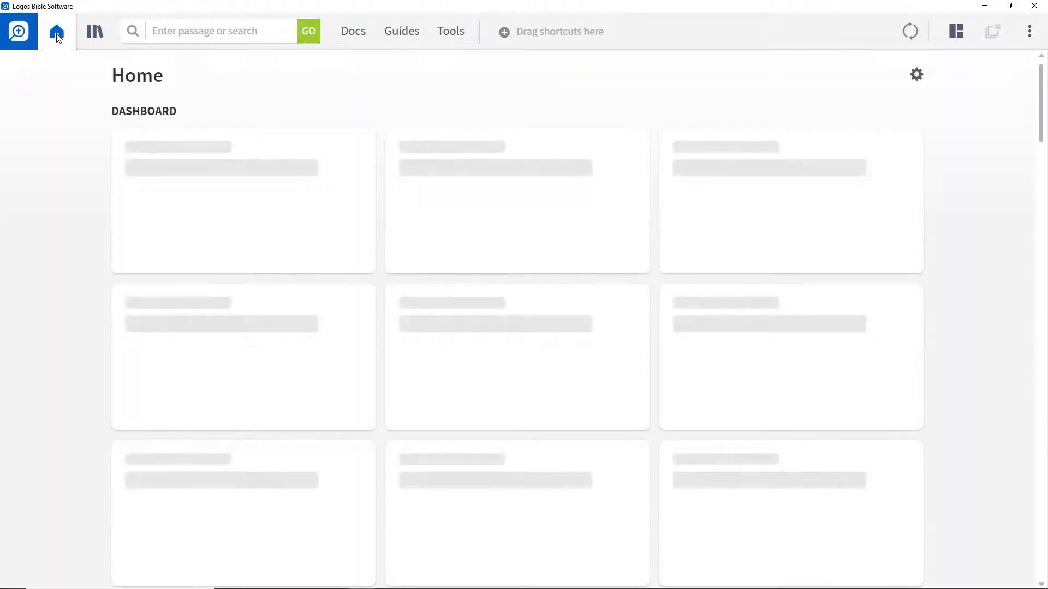
left_click(915, 111)
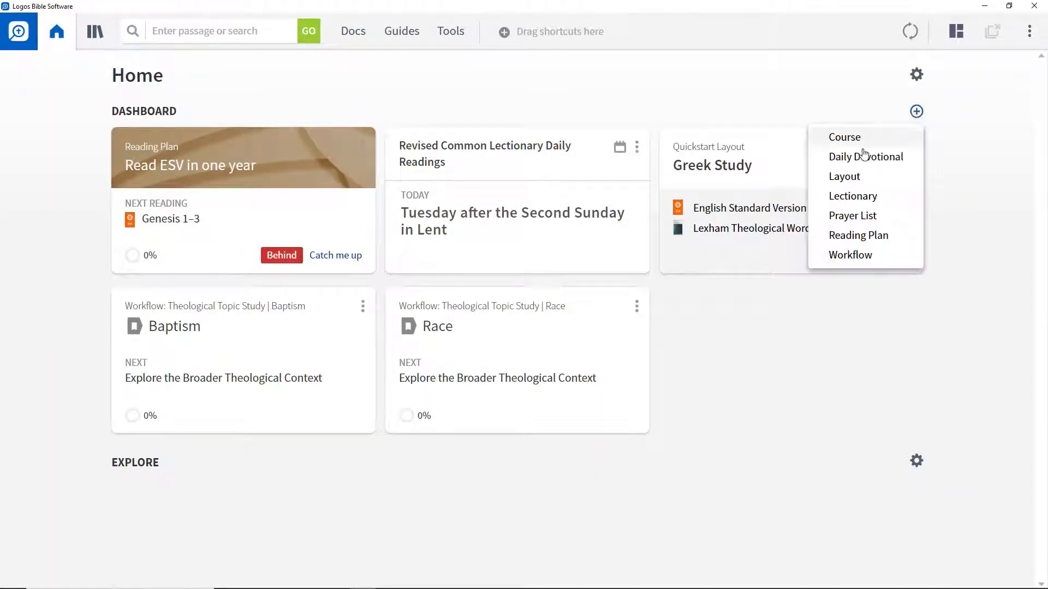
left_click(843, 176)
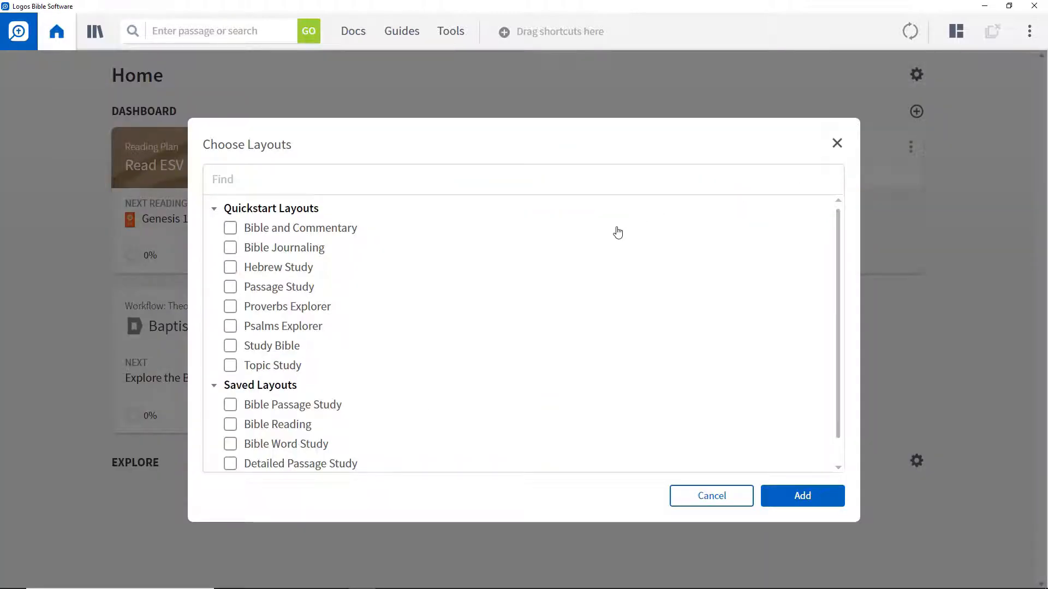
scroll("down", 3)
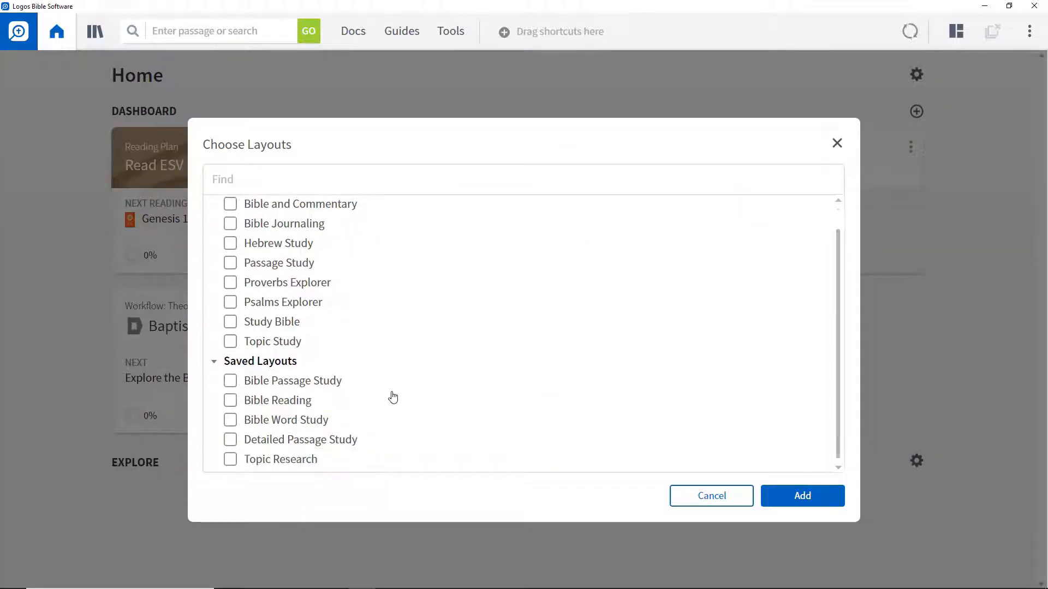
left_click(230, 460)
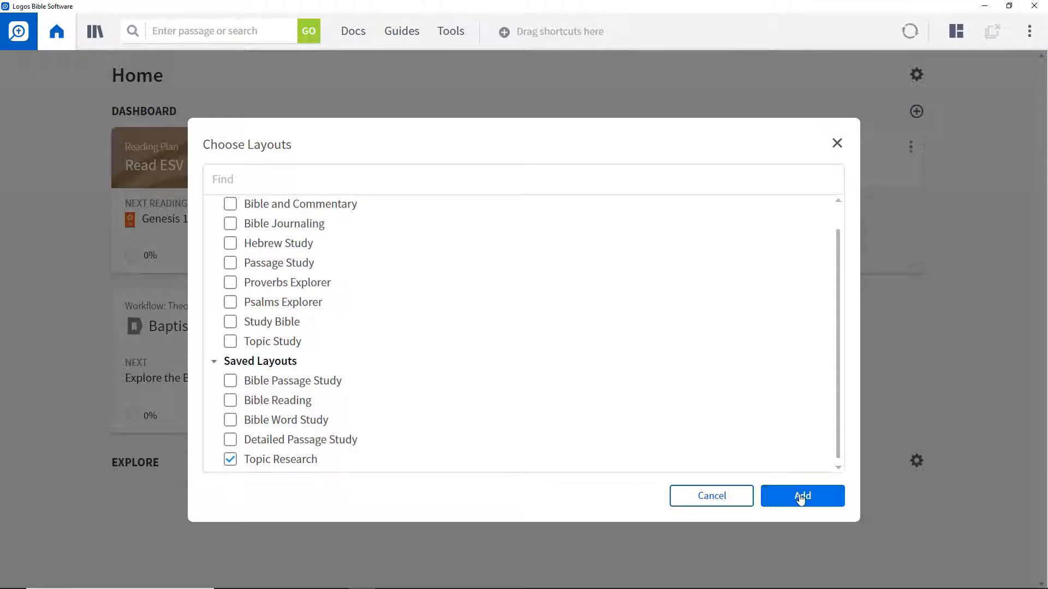
left_click(801, 495)
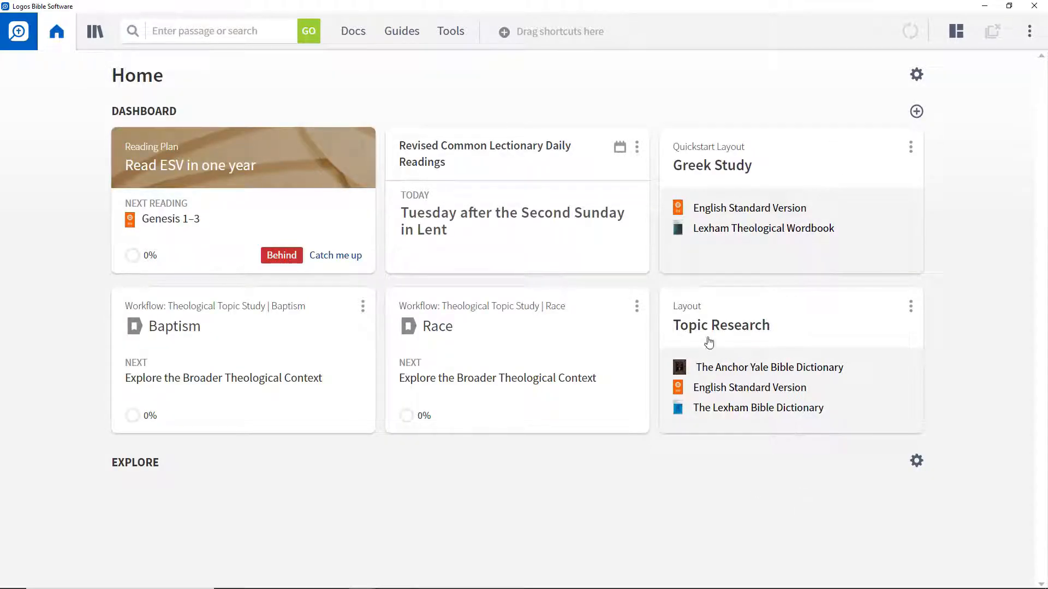
mouse_move(710, 327)
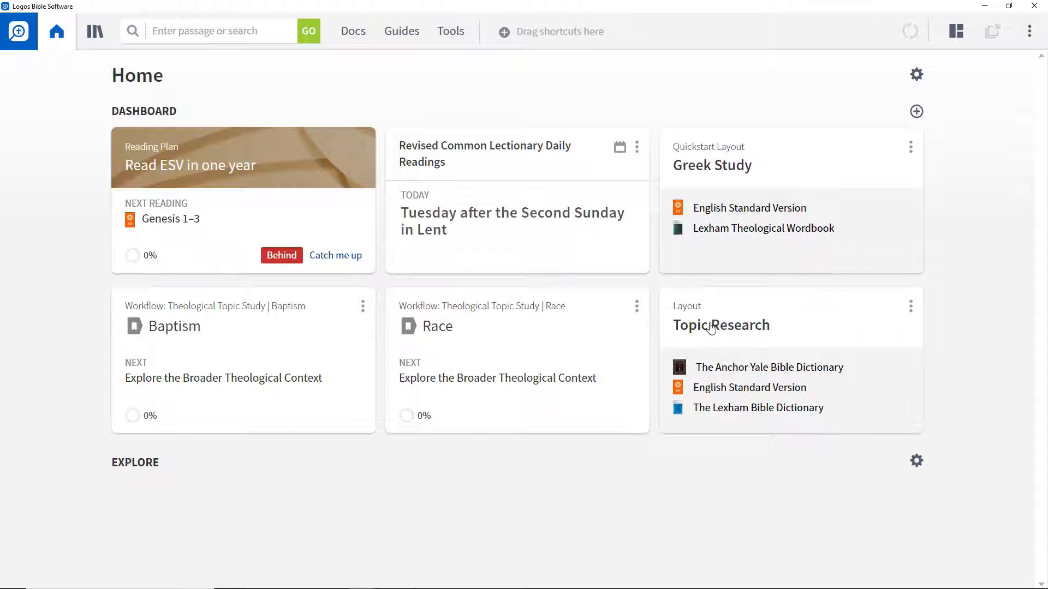
Reopen the Topic Research layout from its new dashboard card, restoring its panels.
left_click(722, 325)
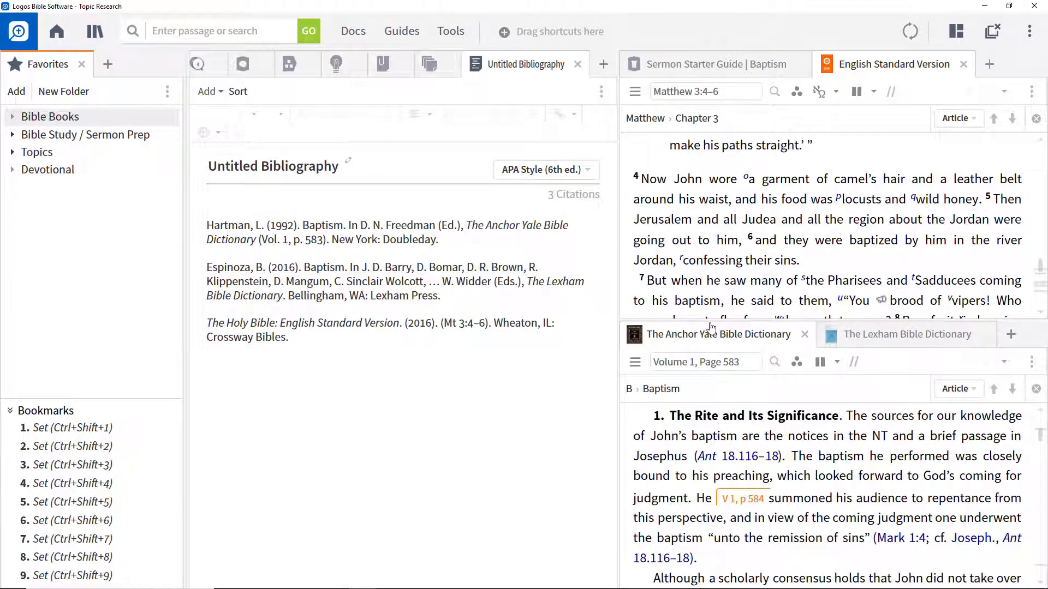